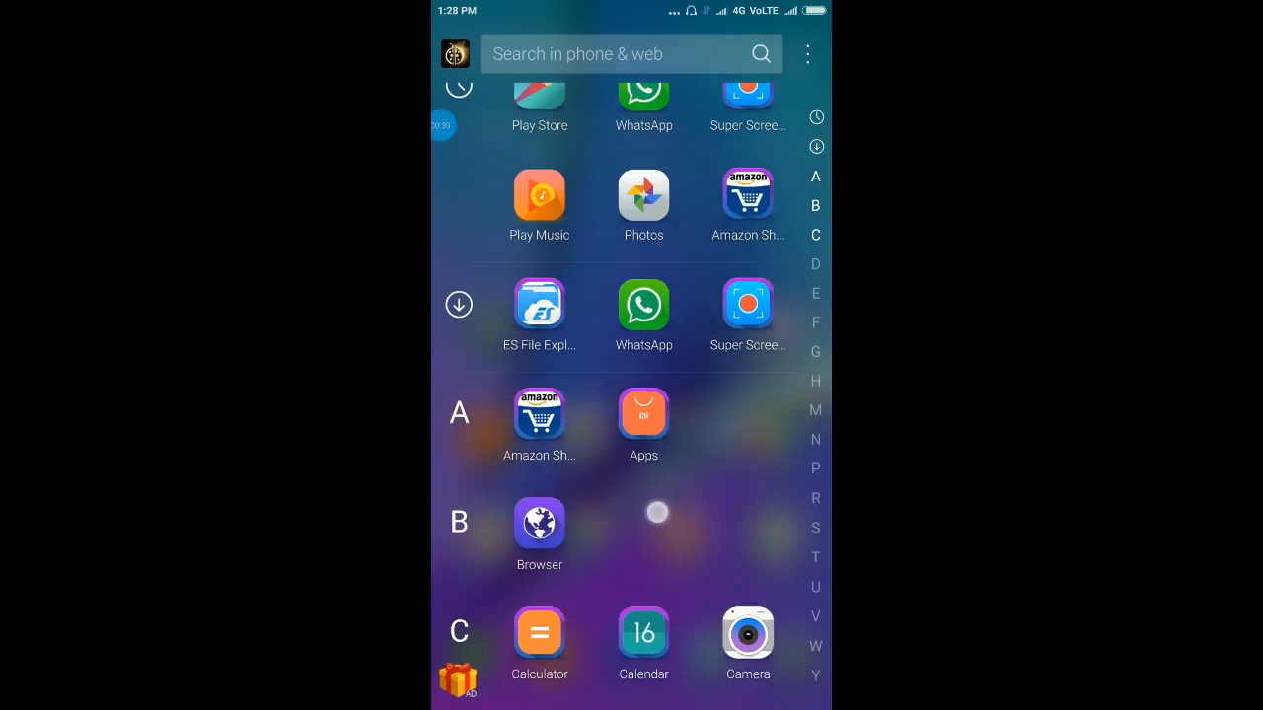
Step: Glance at Additional settings, then open the Installed apps list under App settings
{"action": "scroll", "scroll_direction": "down", "scroll_amount": 3}
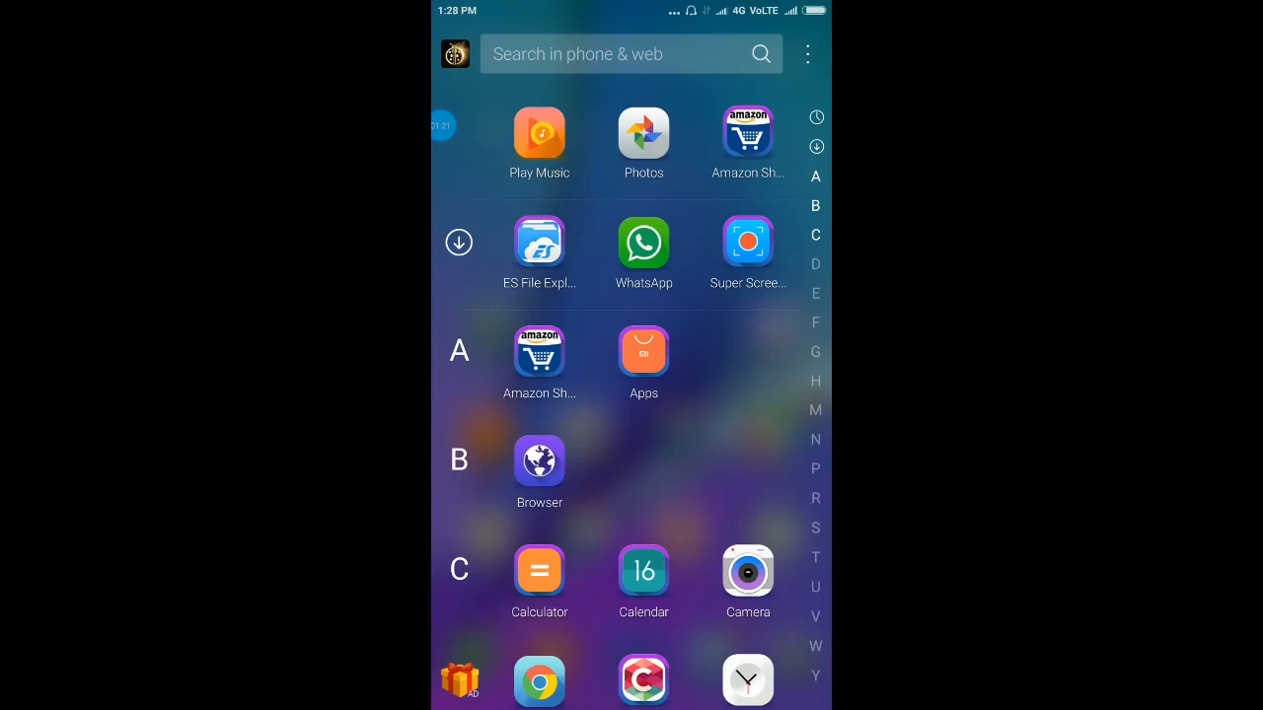
{"action": "scroll", "scroll_direction": "down", "scroll_amount": 3}
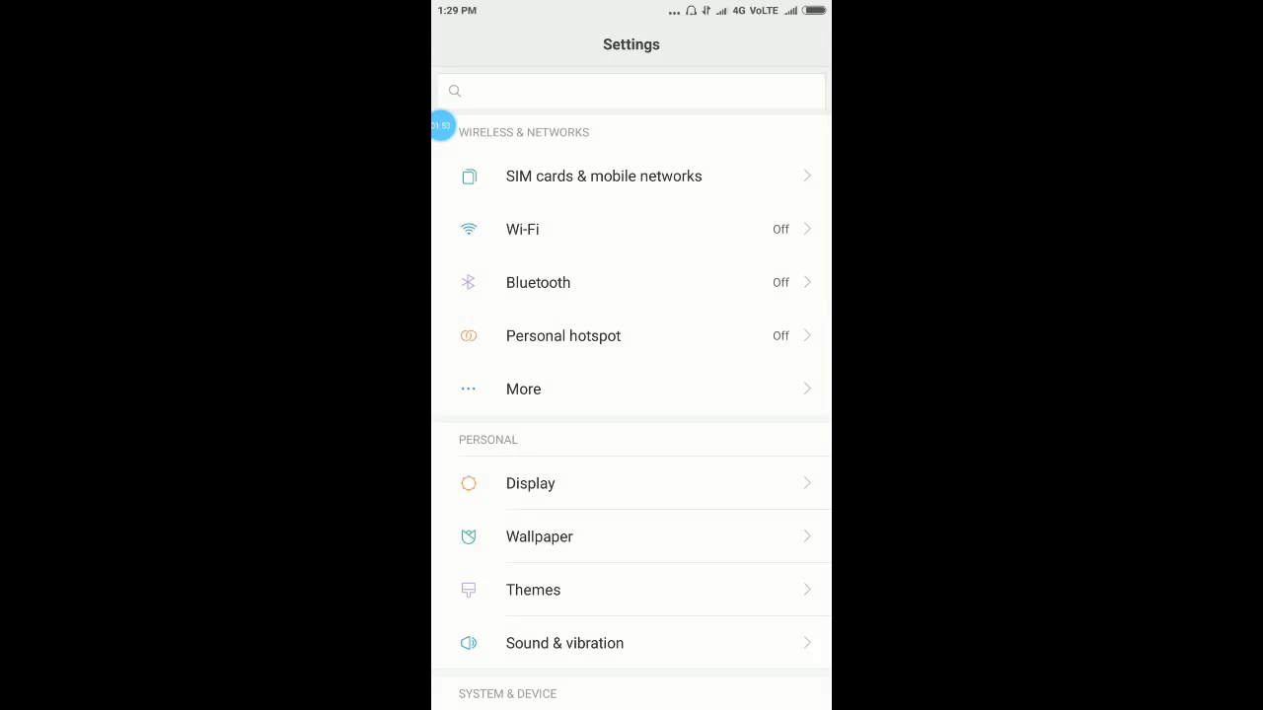
{"action": "scroll", "scroll_direction": "down", "scroll_amount": 3}
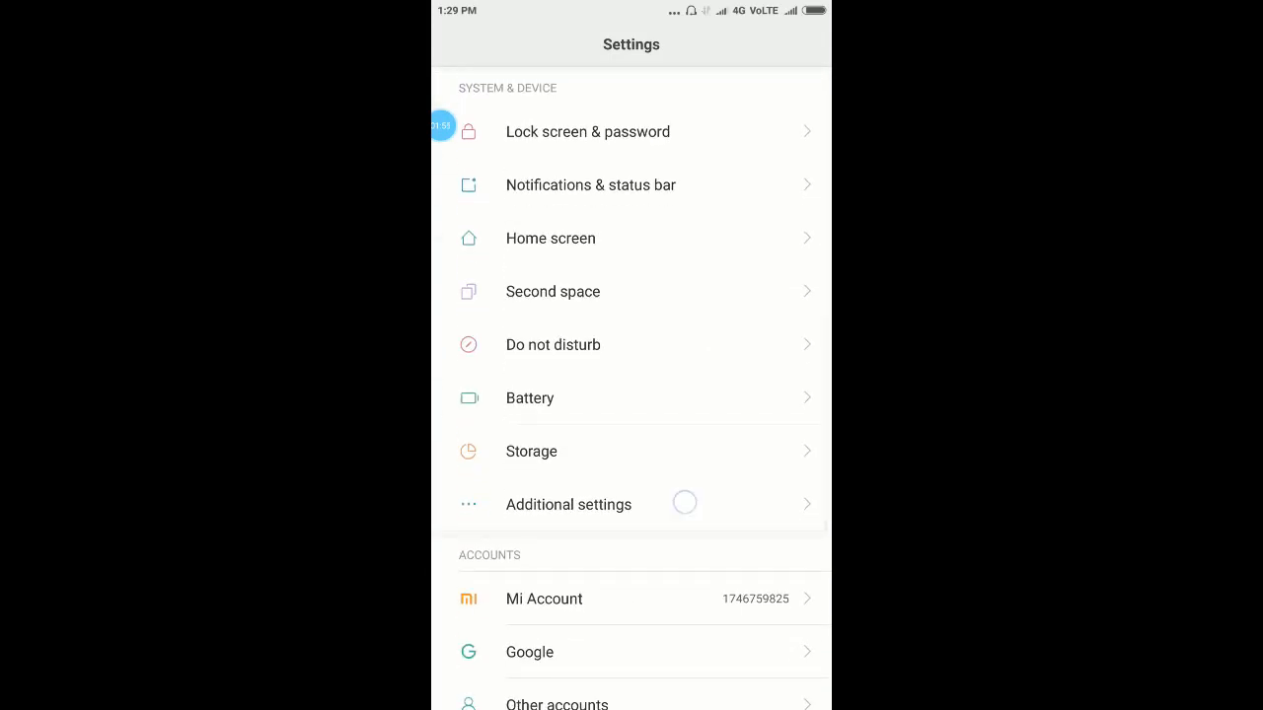
{"action": "scroll", "scroll_direction": "down", "scroll_amount": 3}
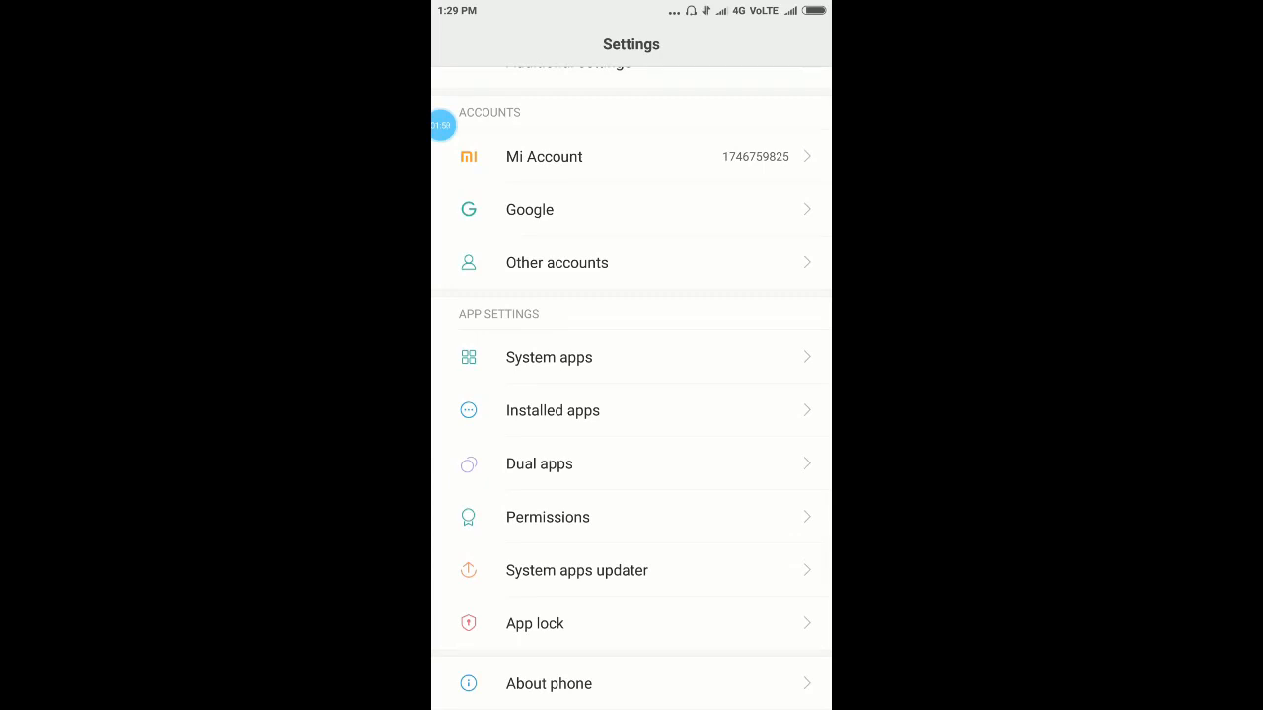
{"action": "scroll", "scroll_direction": "down", "scroll_amount": 3}
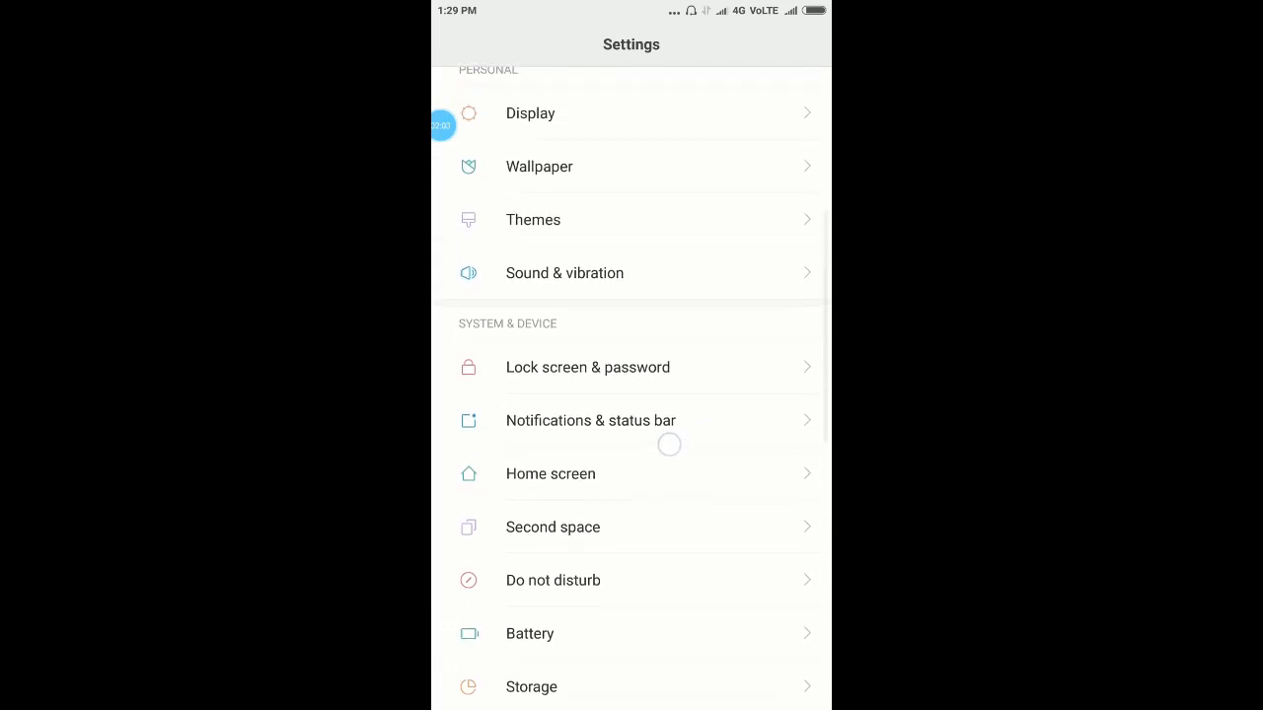
{"action": "scroll", "scroll_direction": "down", "scroll_amount": 3}
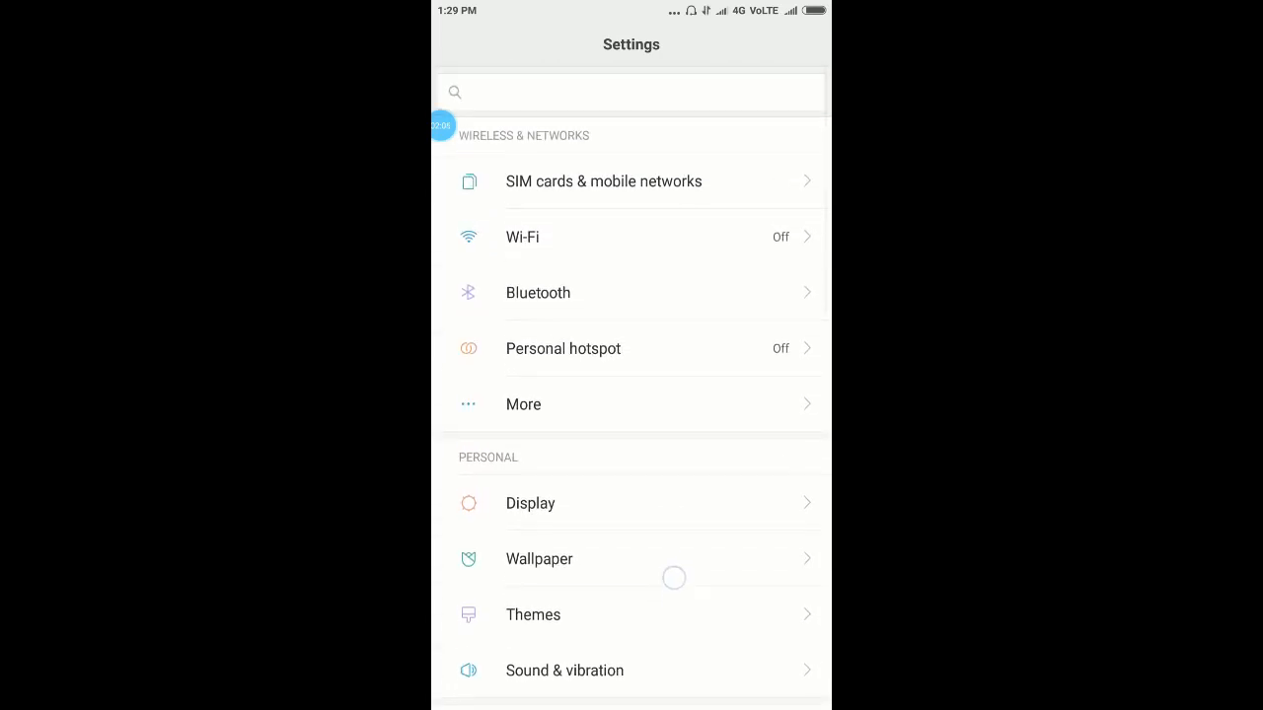
{"action": "scroll", "scroll_direction": "down", "scroll_amount": 3}
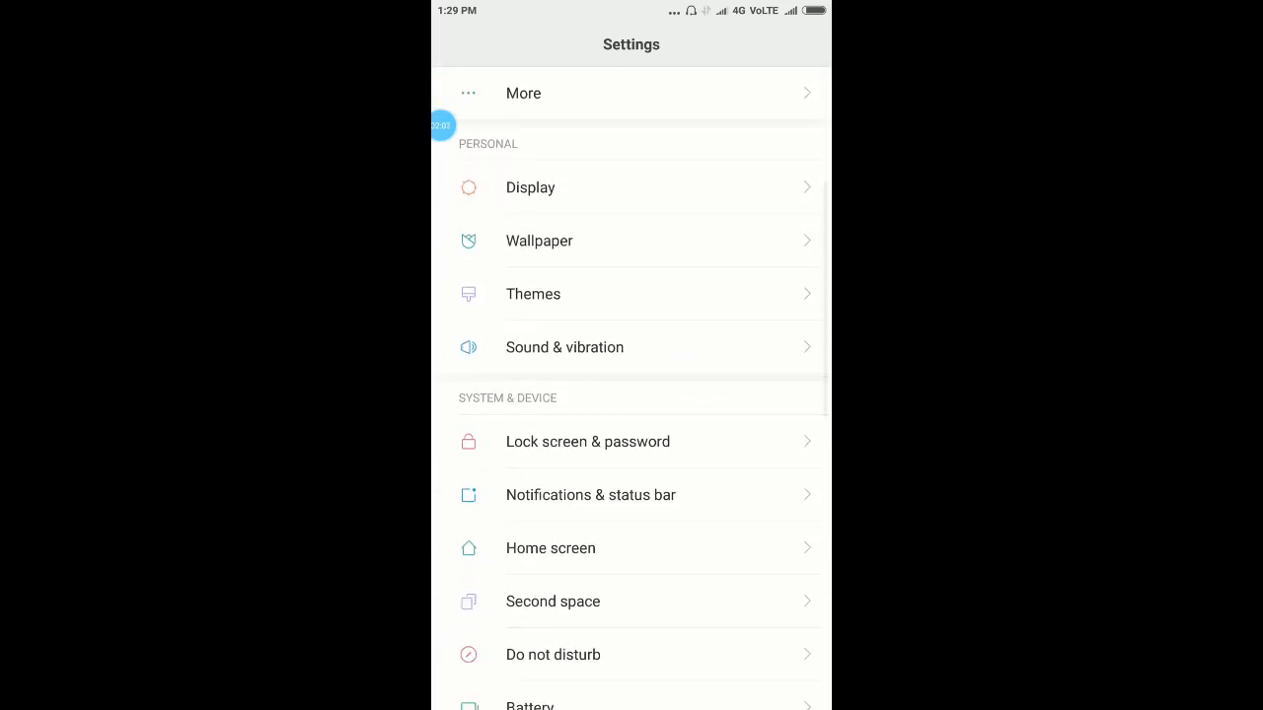
{"action": "scroll", "scroll_direction": "down", "scroll_amount": 3}
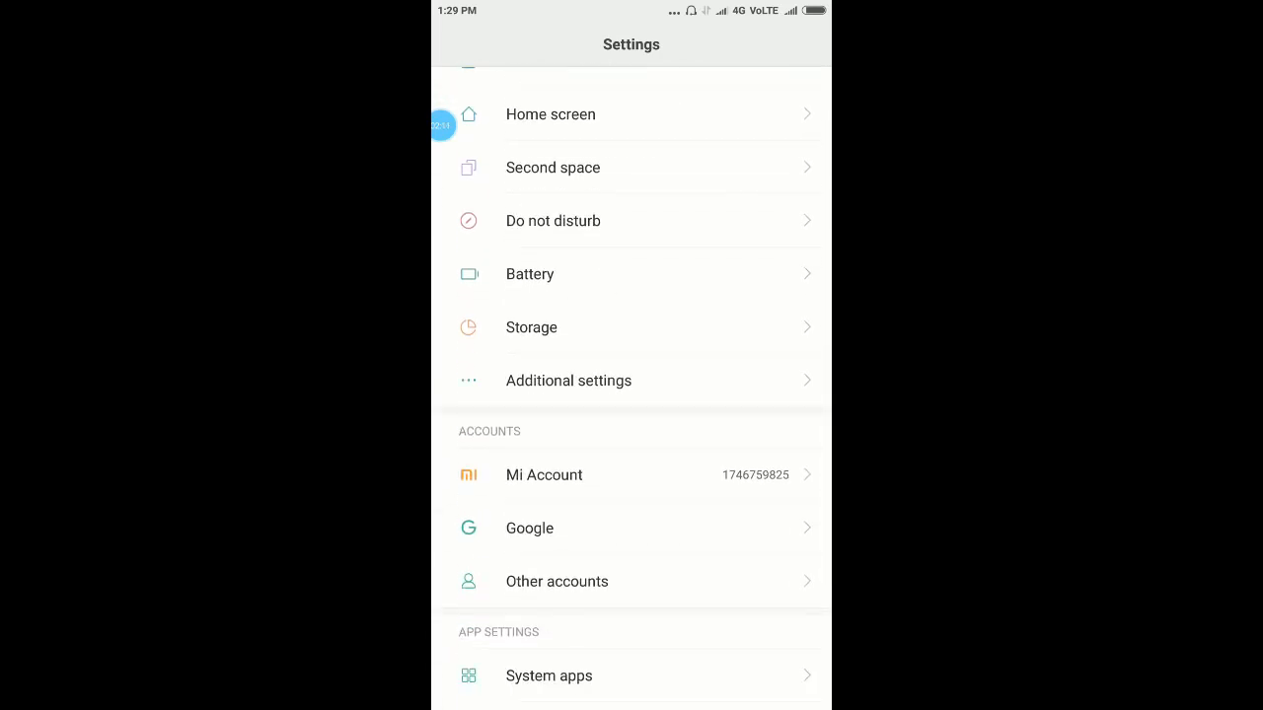
{"action": "left_click", "coordinate": [568, 380]}
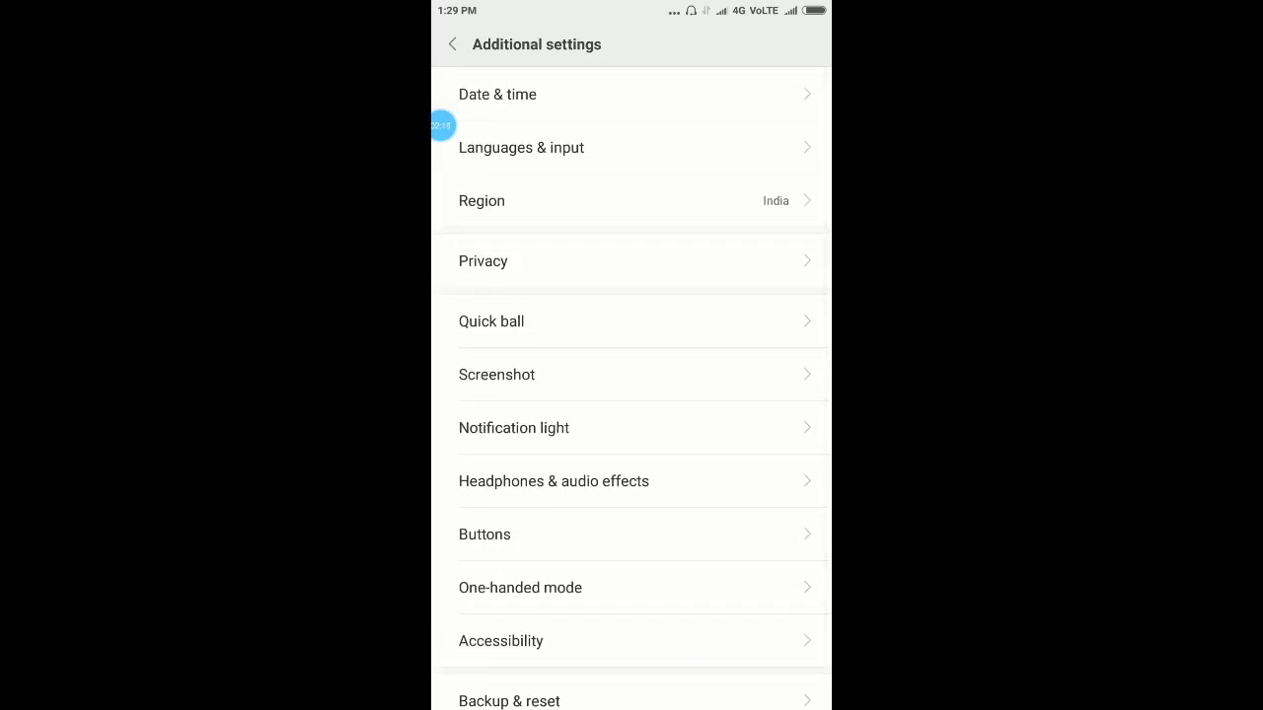
{"action": "left_click", "coordinate": [452, 43]}
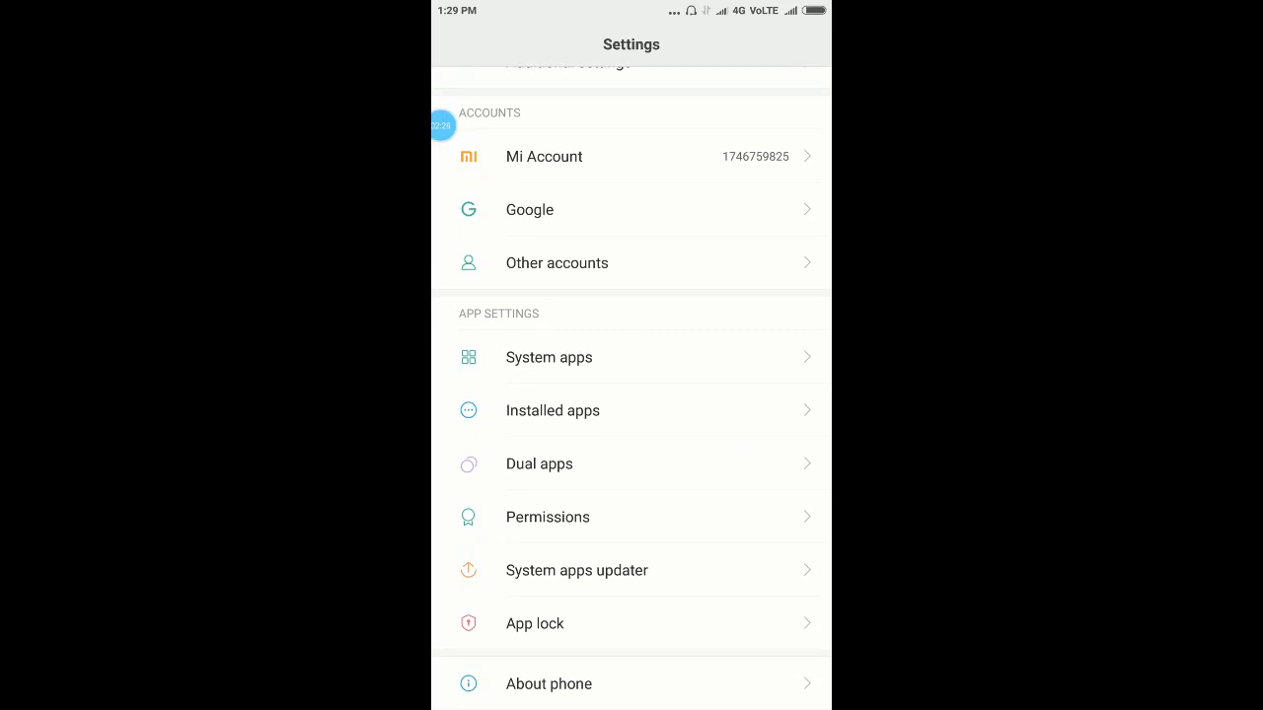
{"action": "left_click", "coordinate": [548, 357]}
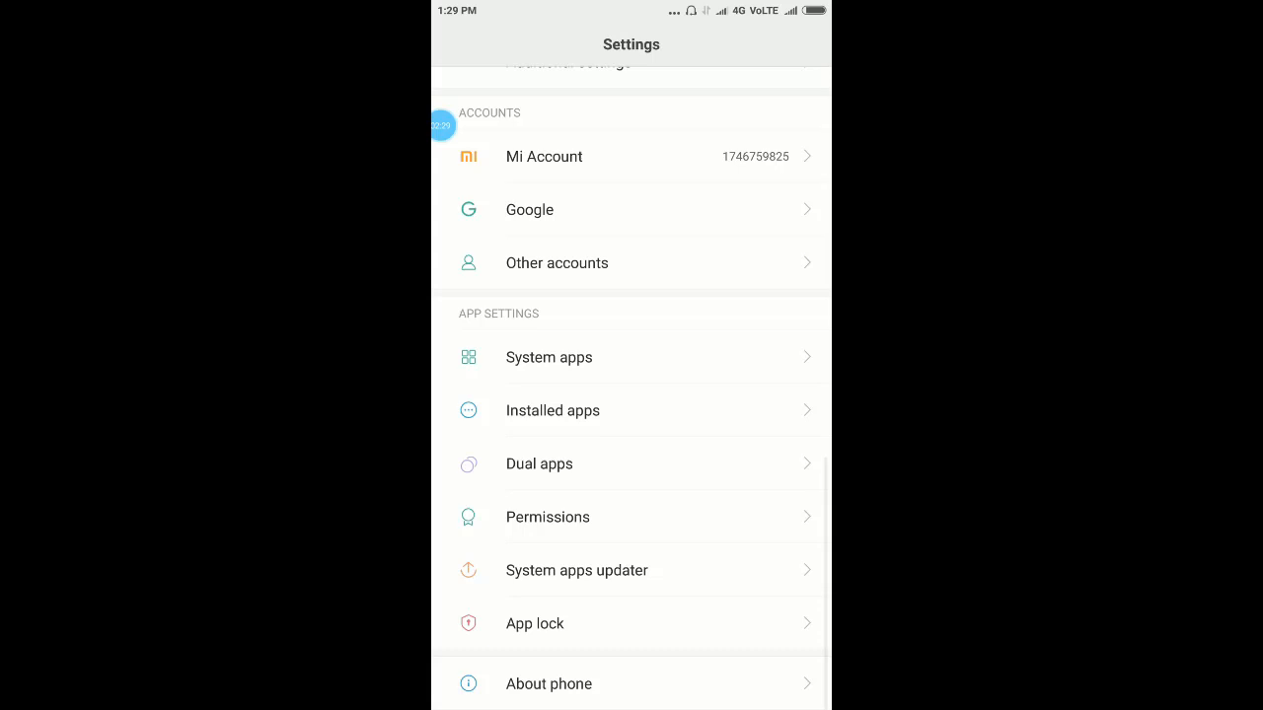
{"action": "left_click", "coordinate": [552, 411]}
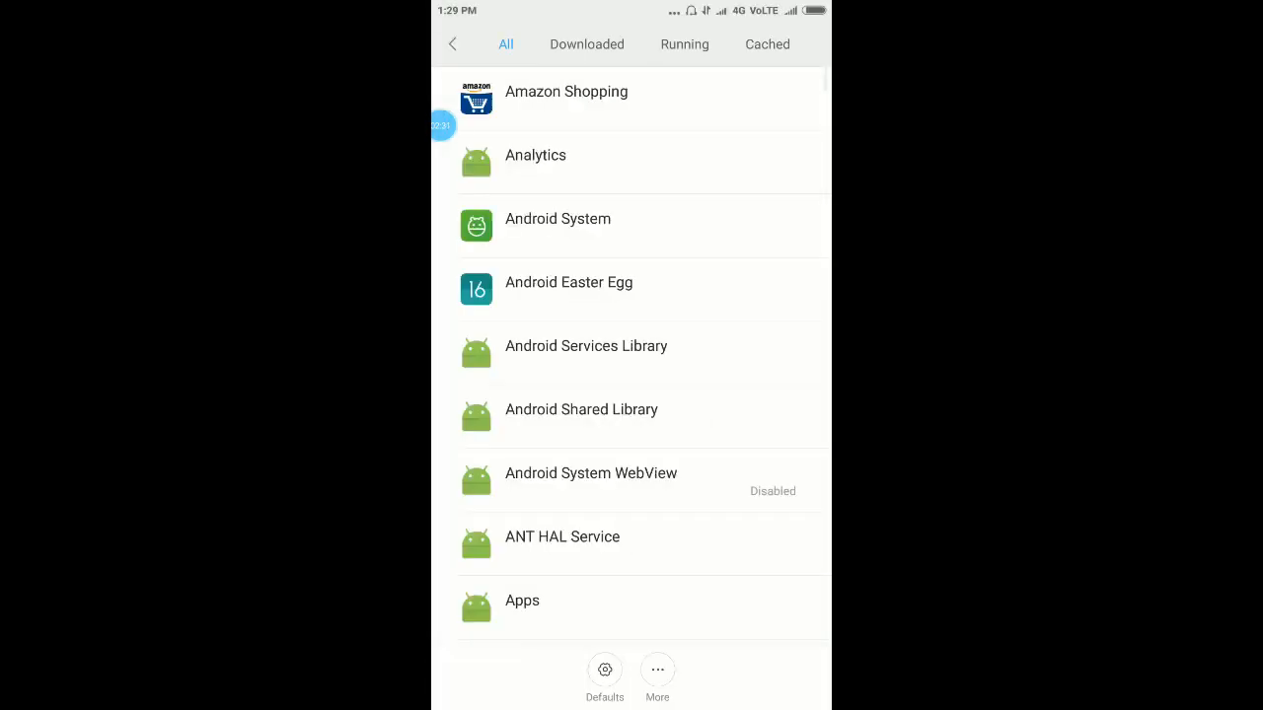
{"action": "left_click", "coordinate": [452, 43]}
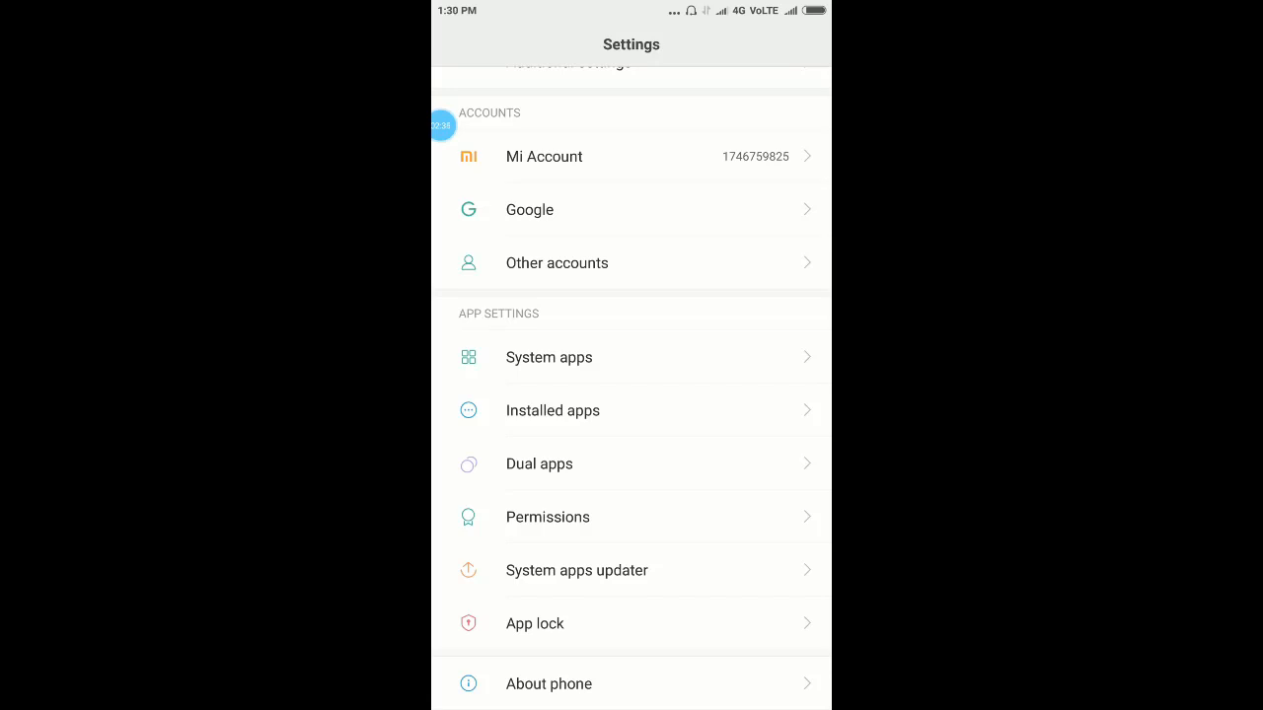
{"action": "left_click", "coordinate": [548, 517]}
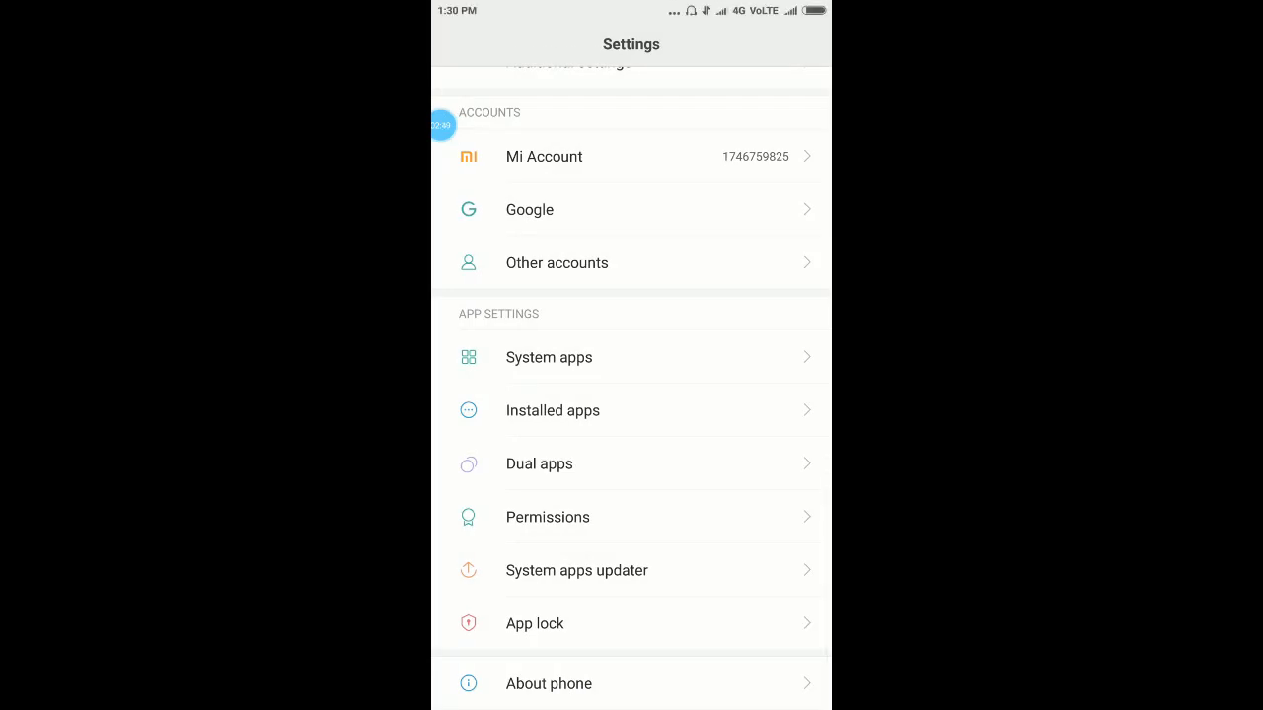
{"action": "scroll", "scroll_direction": "down", "scroll_amount": 3}
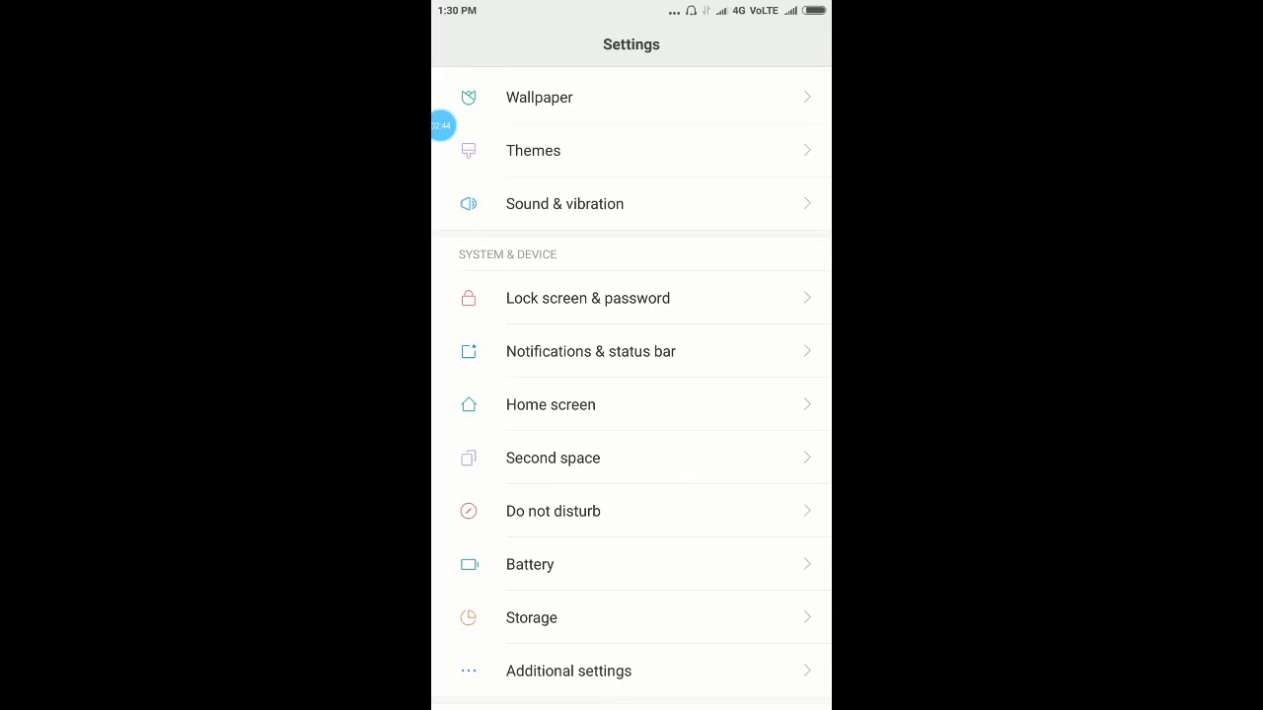
{"action": "scroll", "scroll_direction": "down", "scroll_amount": 3}
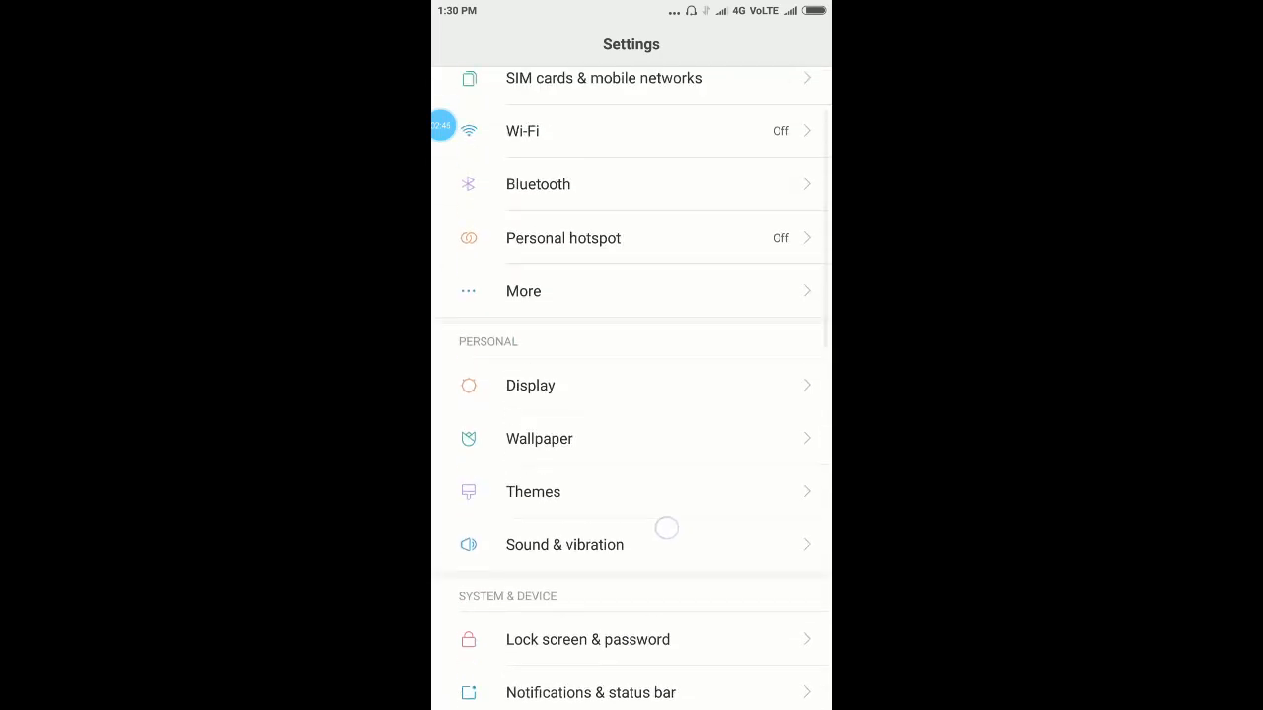
{"action": "scroll", "scroll_direction": "down", "scroll_amount": 3}
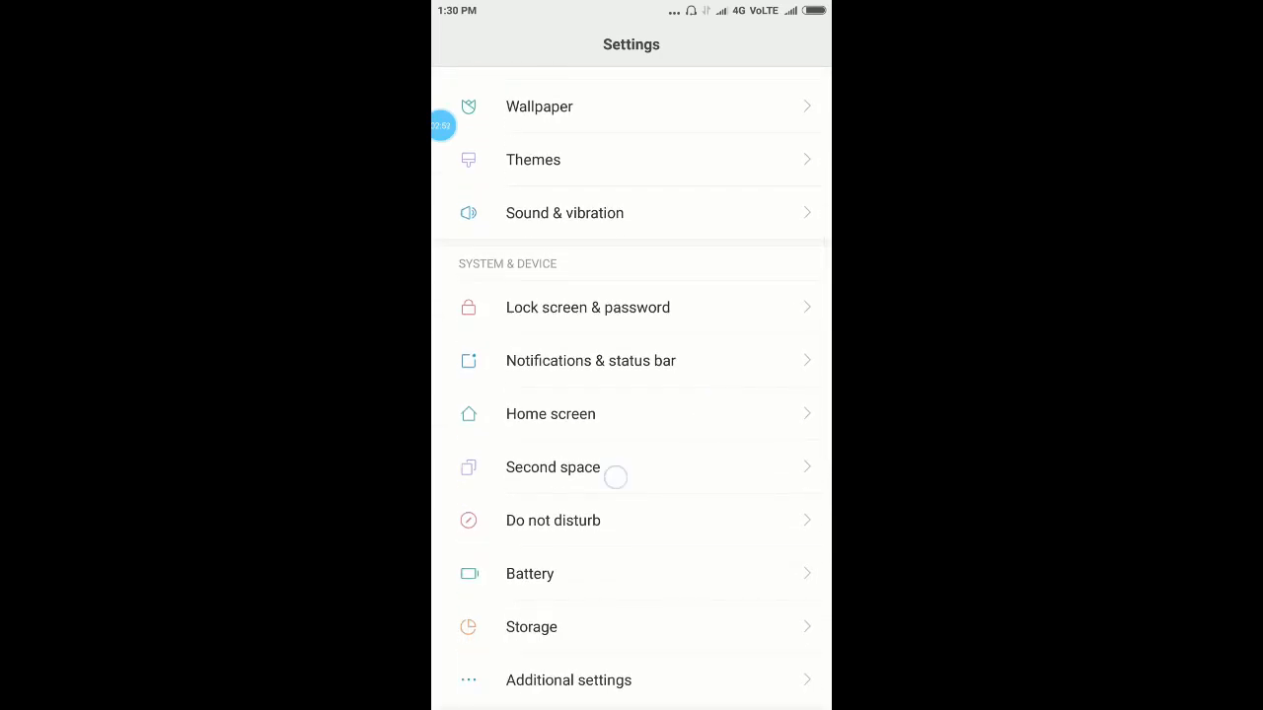
{"action": "left_click", "coordinate": [551, 467]}
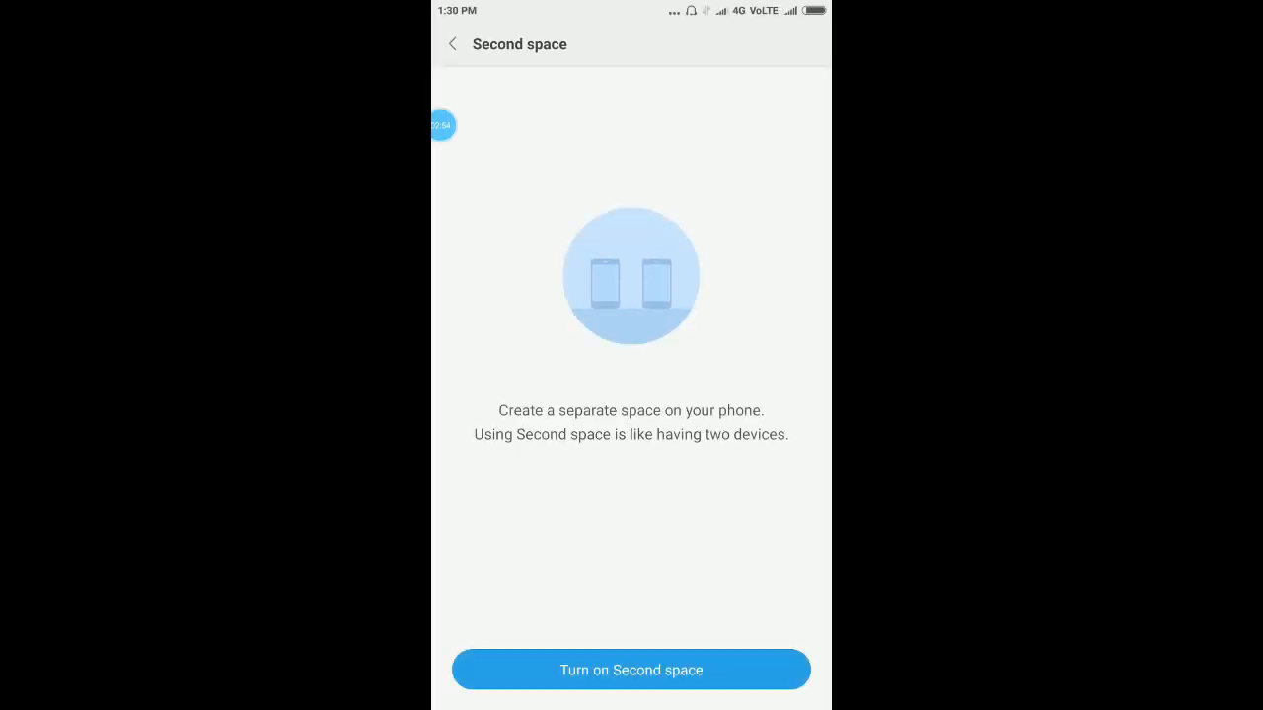
{"action": "left_click", "coordinate": [452, 44]}
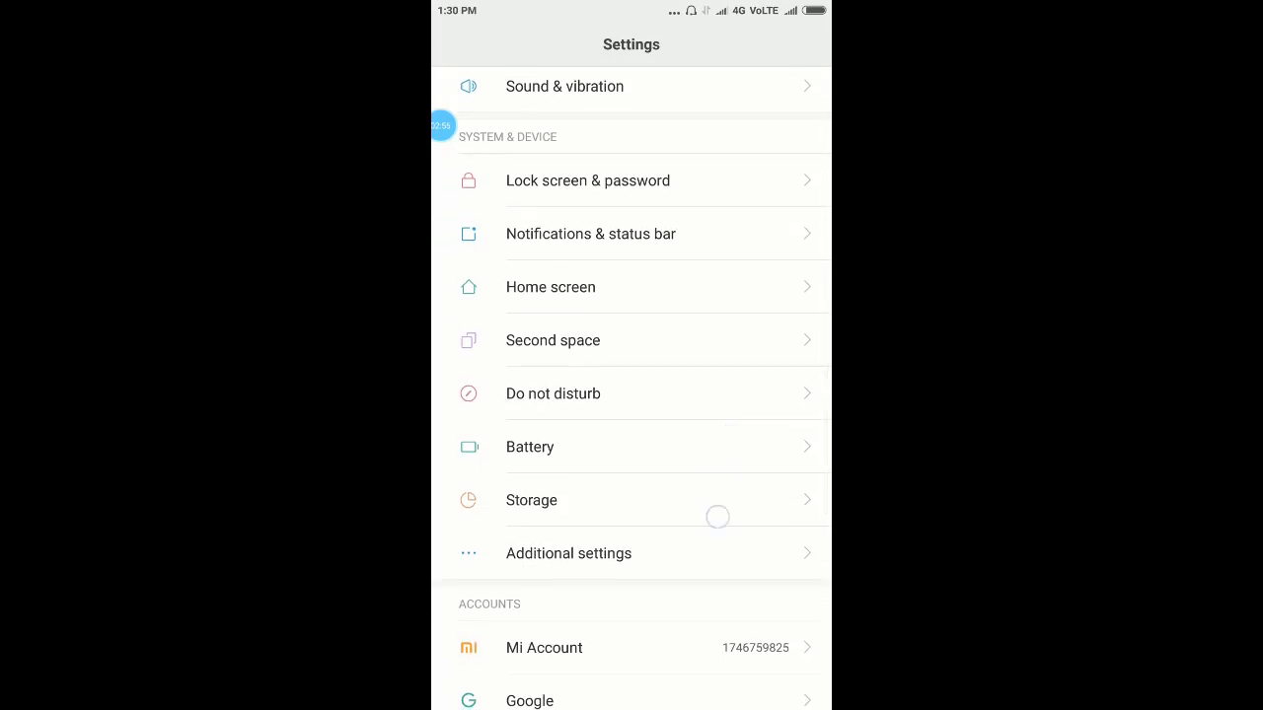
{"action": "scroll", "scroll_direction": "down", "scroll_amount": 3}
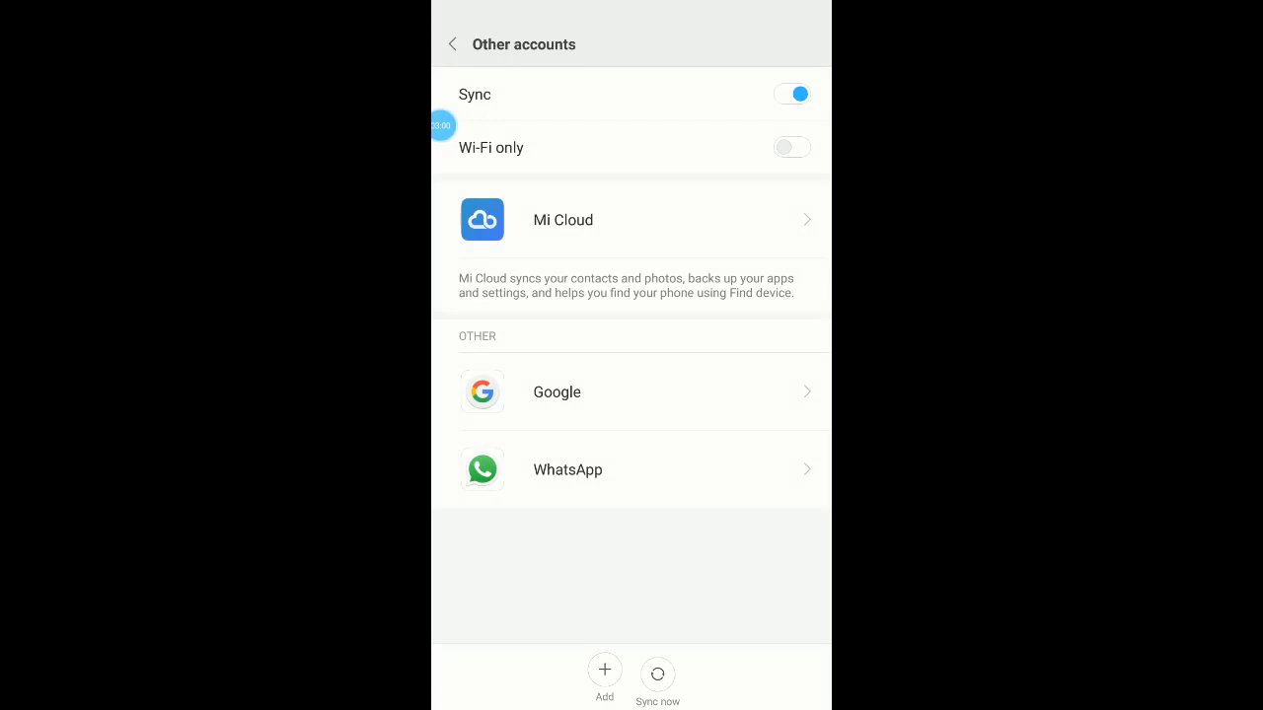
{"action": "left_click", "coordinate": [452, 43]}
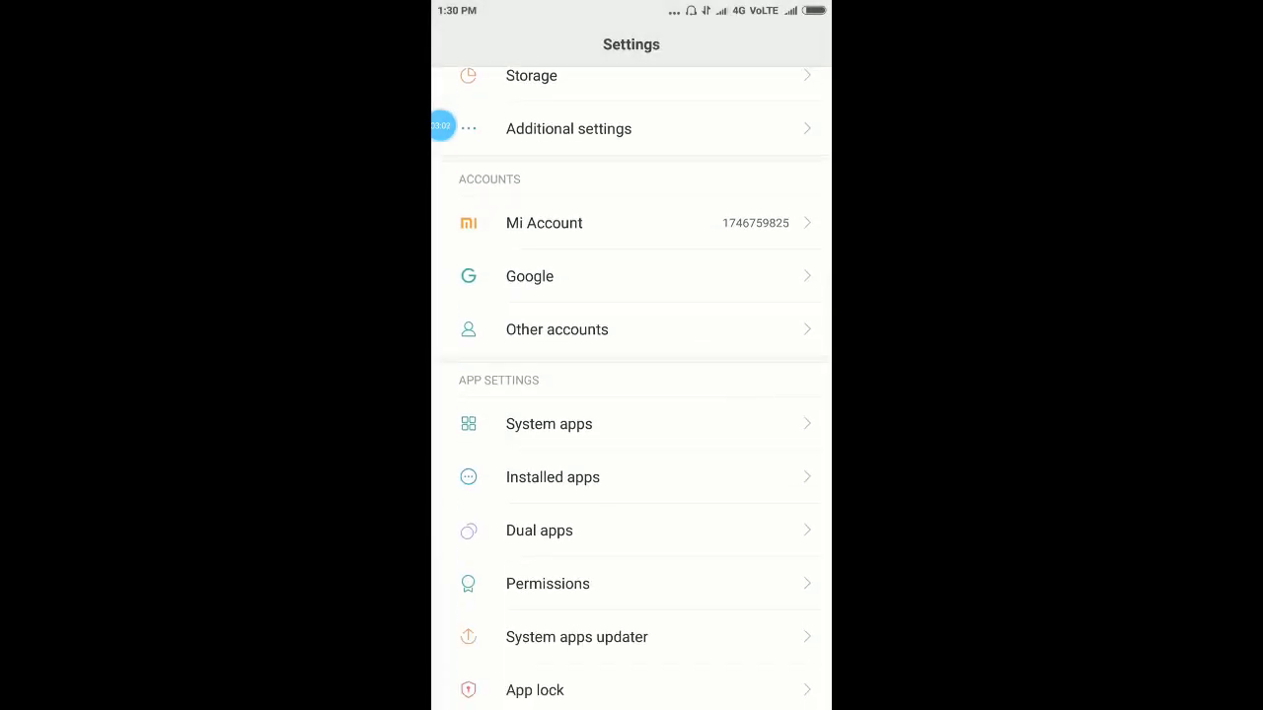
{"action": "scroll", "scroll_direction": "down", "scroll_amount": 3}
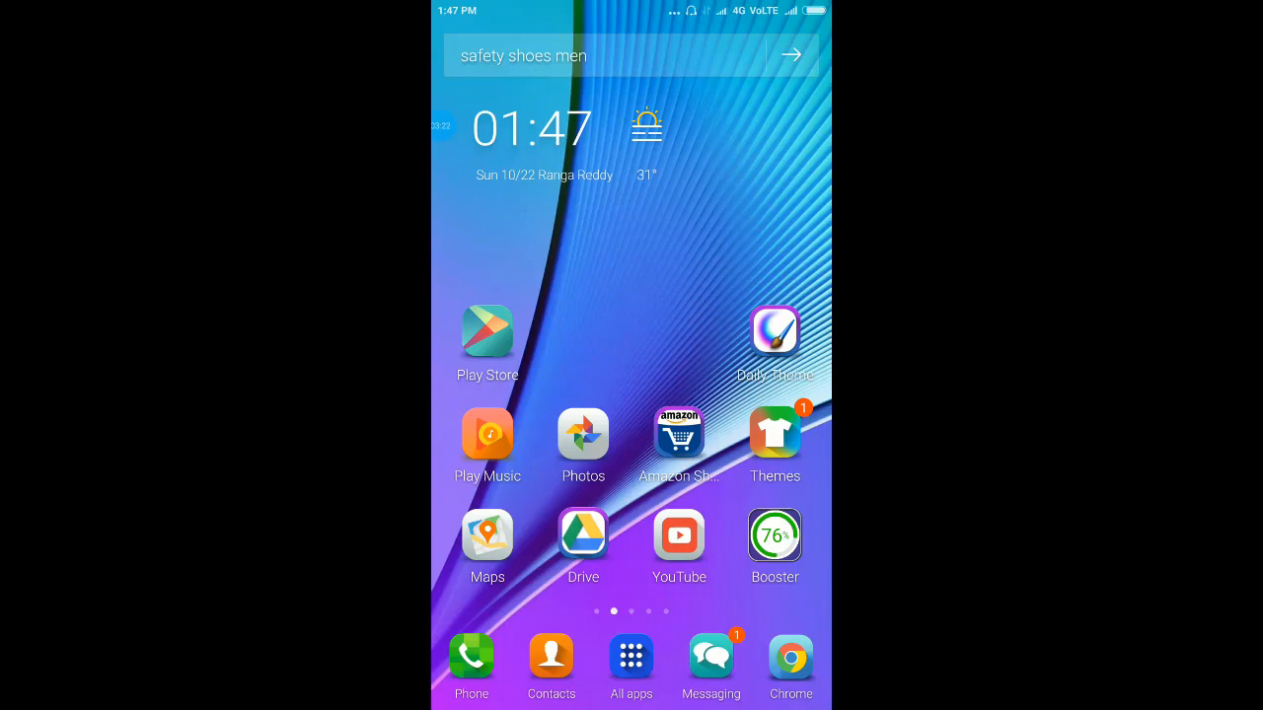
Step: Launch the Phone dialer and reach Call settings from its menu
{"action": "left_click", "coordinate": [471, 656]}
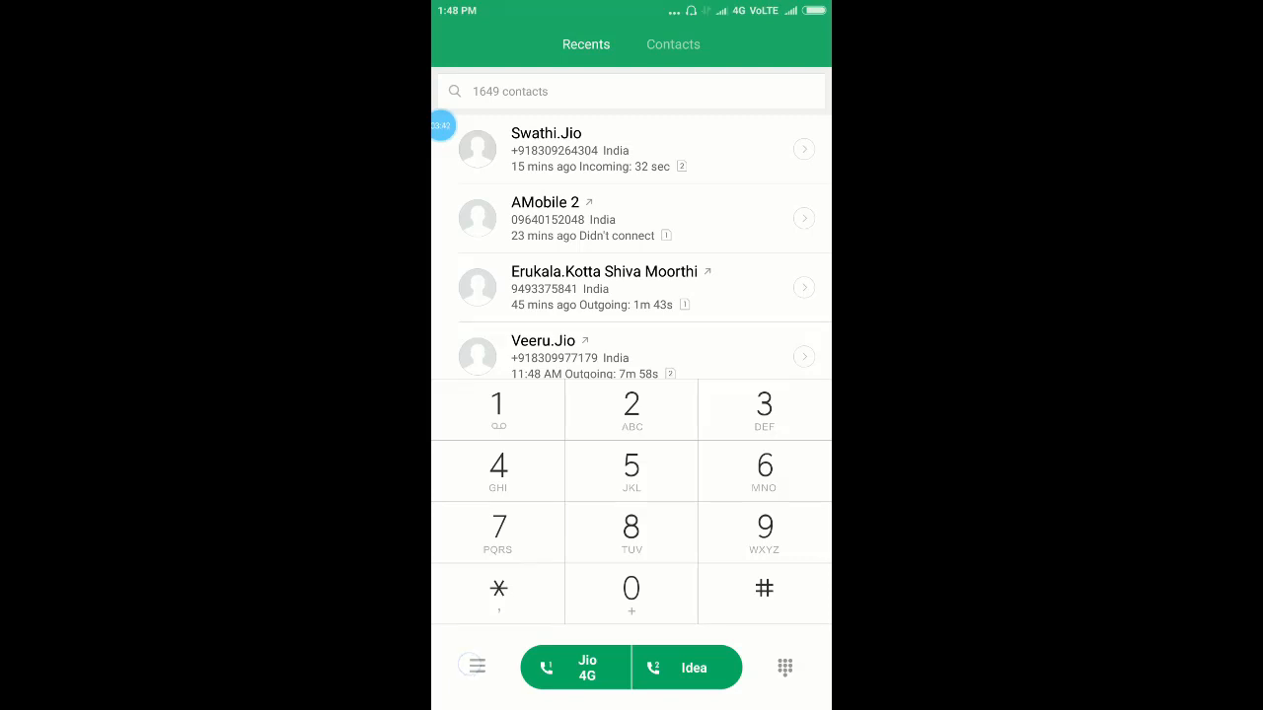
{"action": "left_click", "coordinate": [473, 666]}
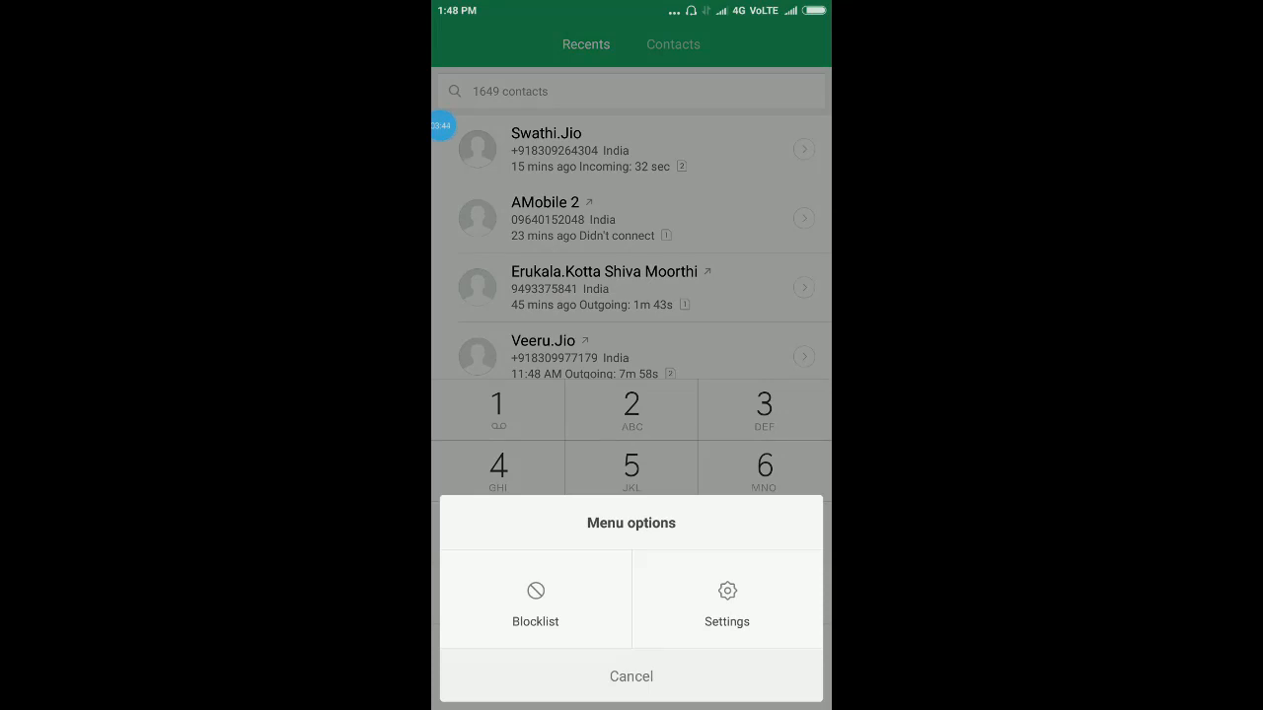
{"action": "left_click", "coordinate": [726, 592]}
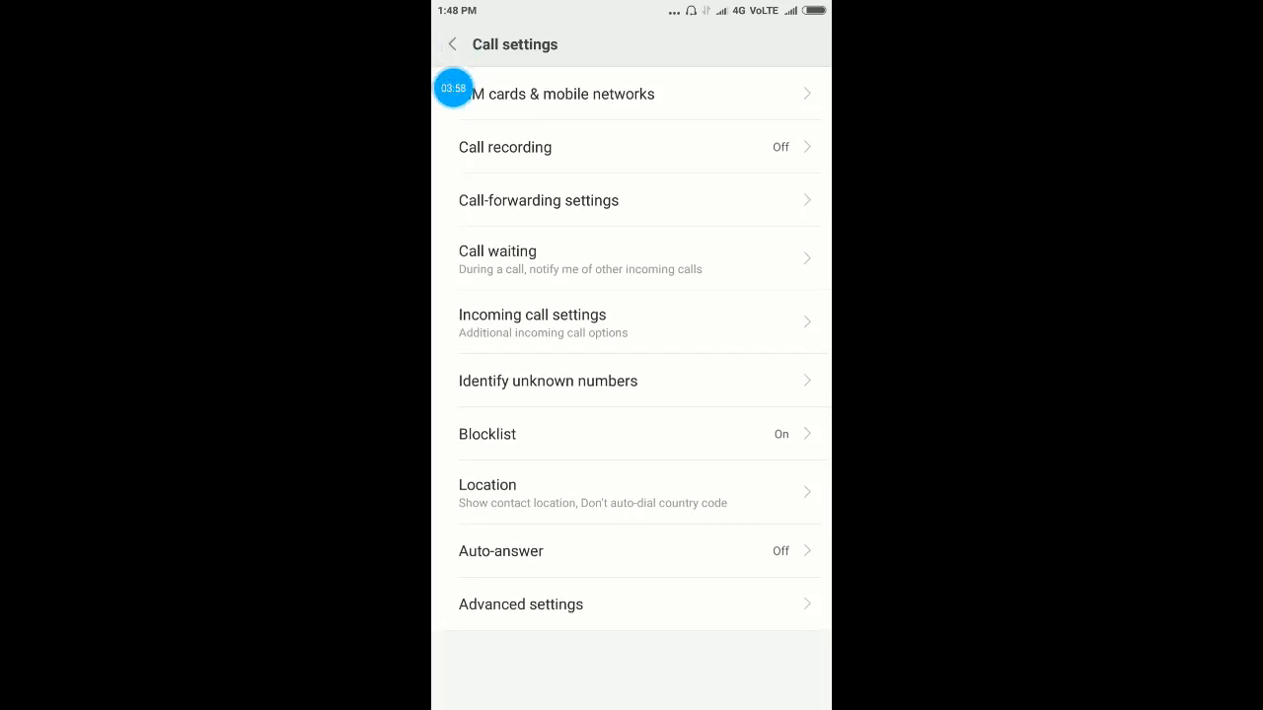
Step: Turn on Record calls automatically and view the Selected numbers custom list
{"action": "left_click", "coordinate": [505, 146]}
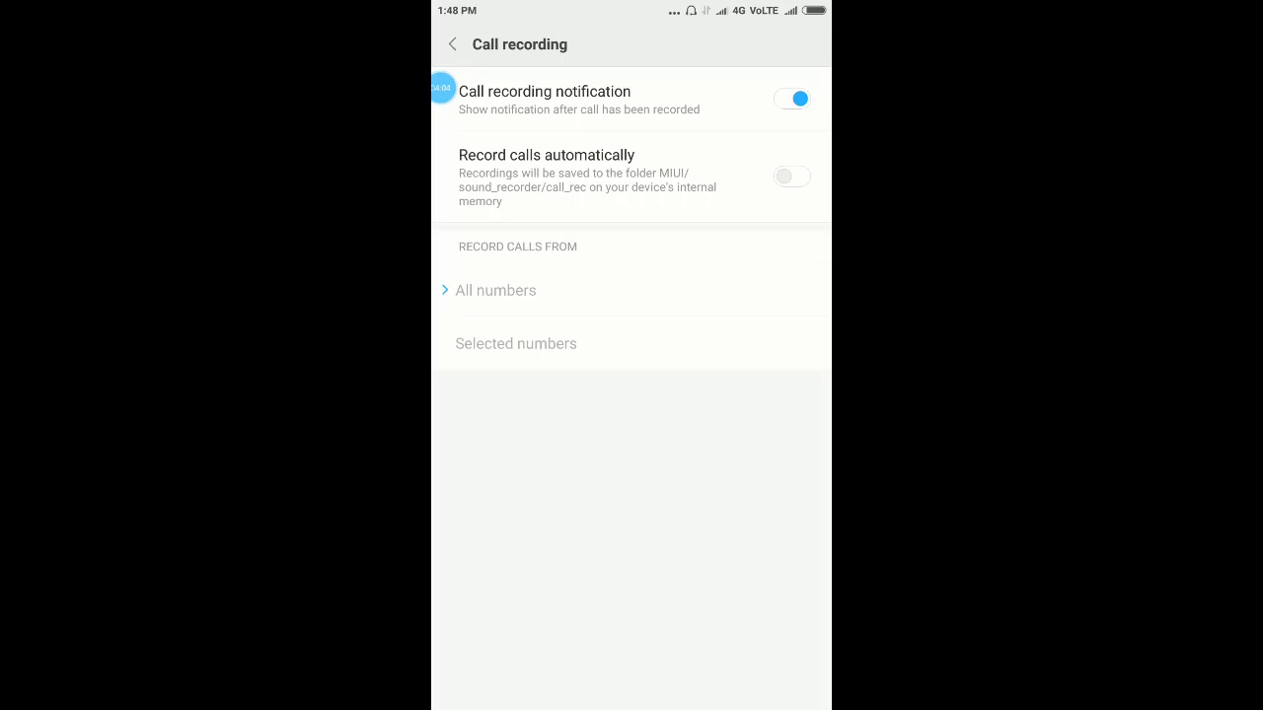
{"action": "left_click", "coordinate": [791, 176]}
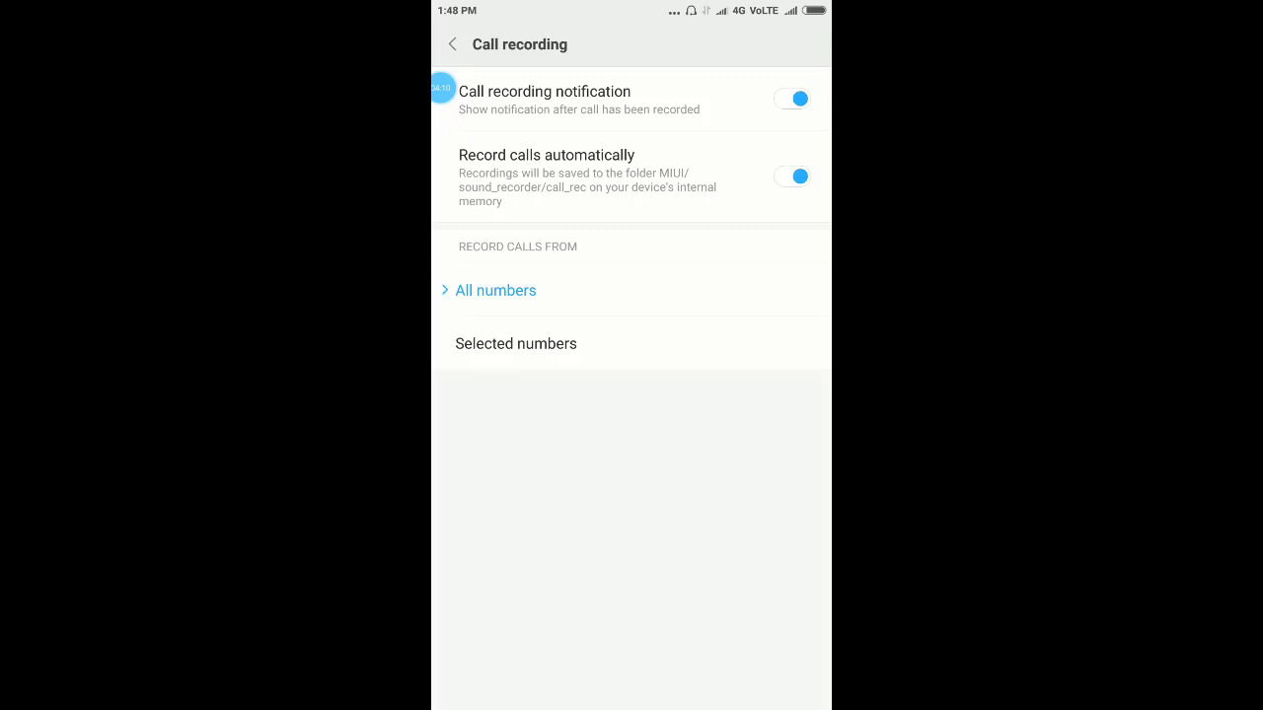
{"action": "left_click", "coordinate": [516, 343]}
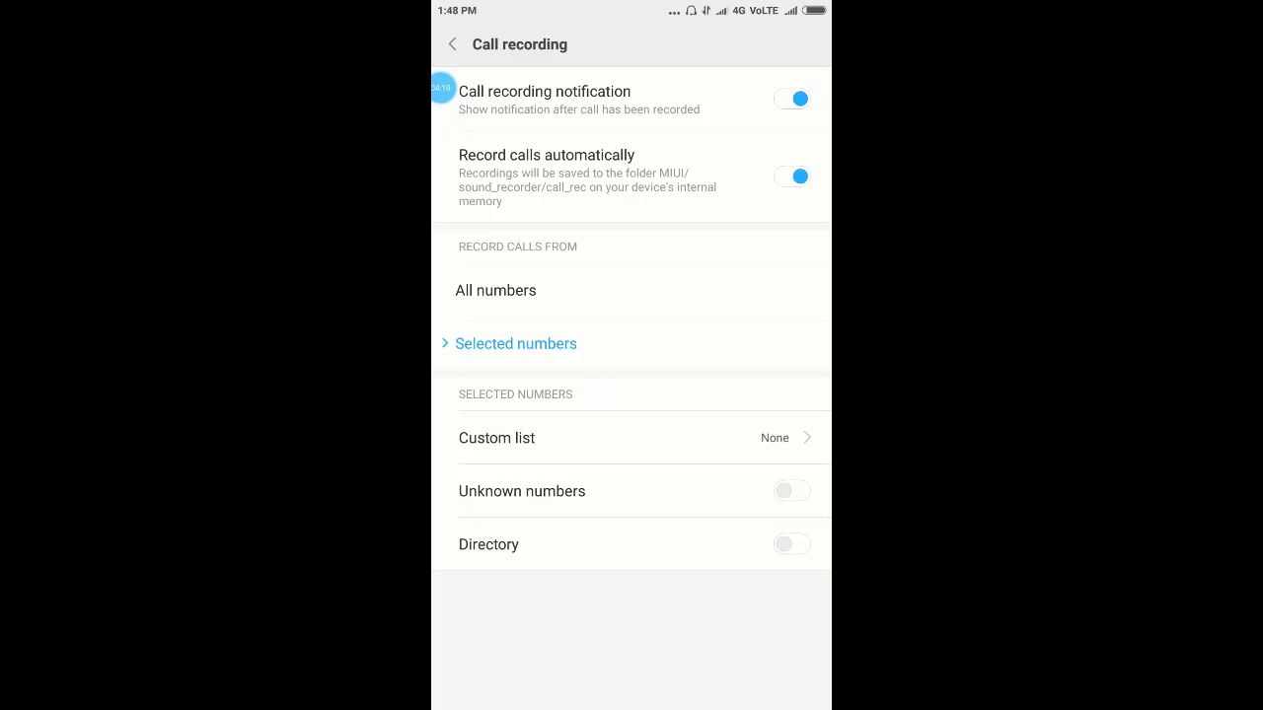
{"action": "left_click", "coordinate": [496, 438]}
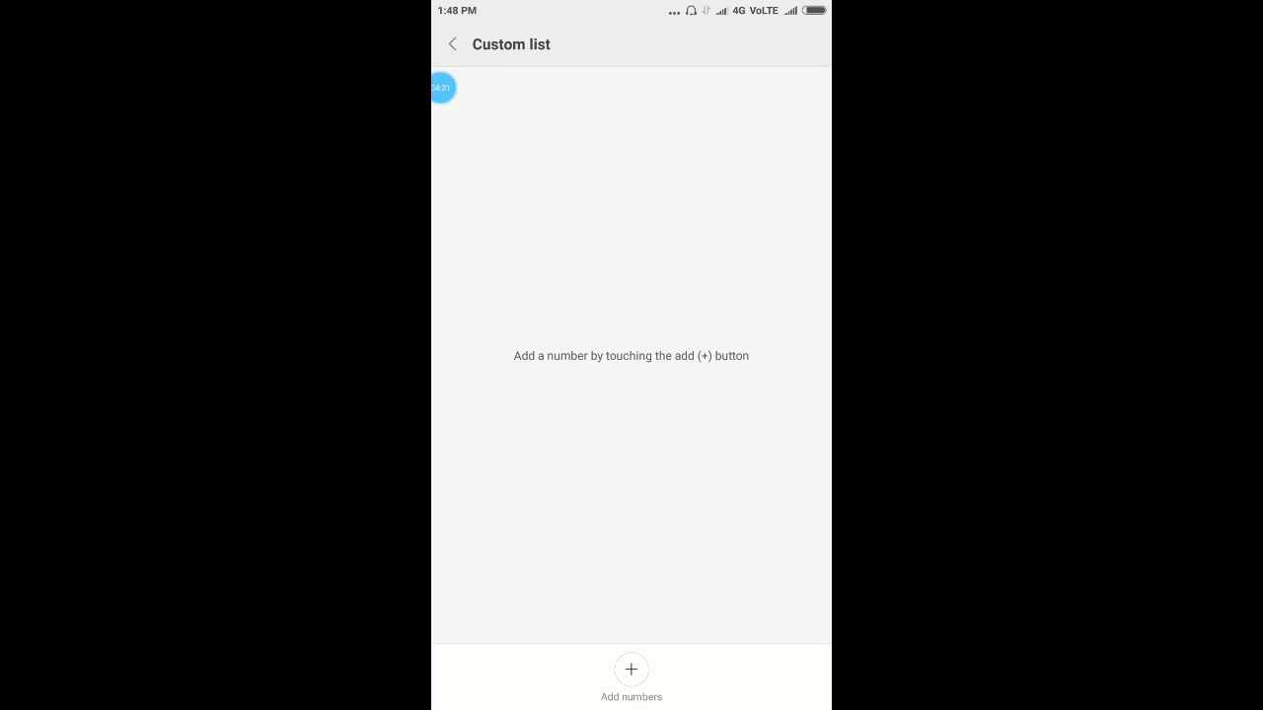
Step: Set automatic recording to All numbers and return to the home screen
{"action": "left_click", "coordinate": [631, 669]}
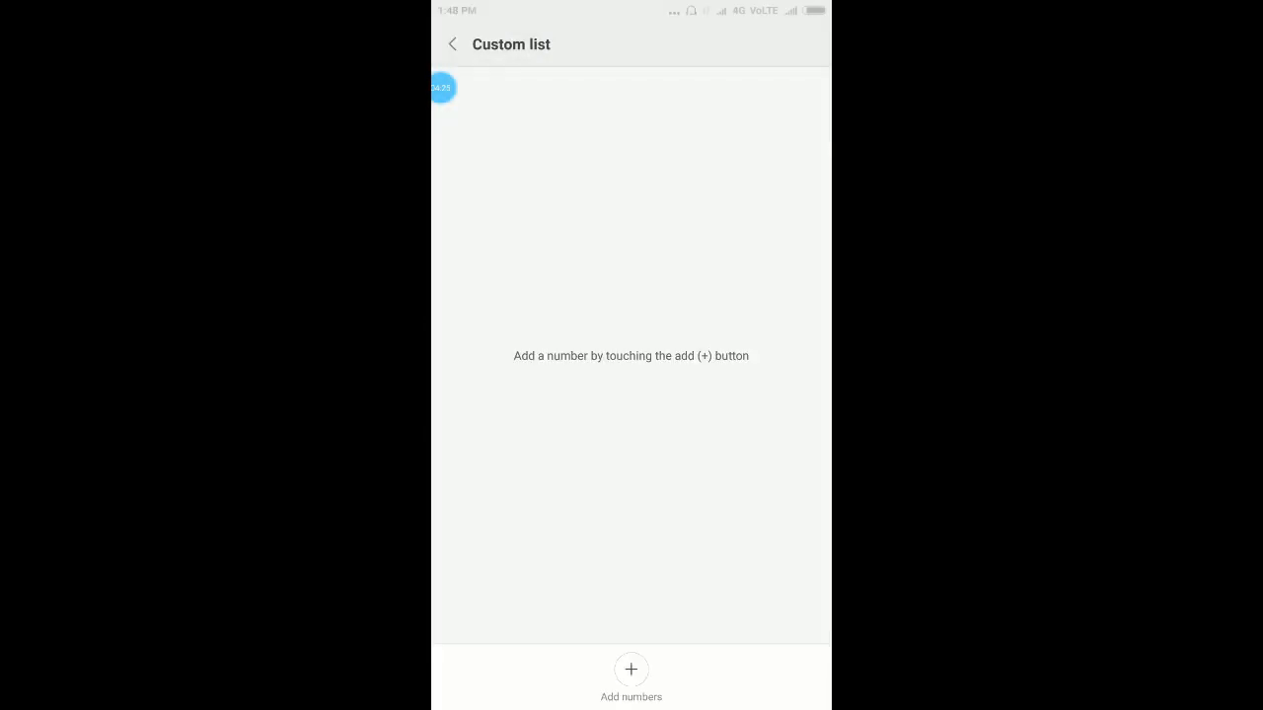
{"action": "left_click", "coordinate": [451, 43]}
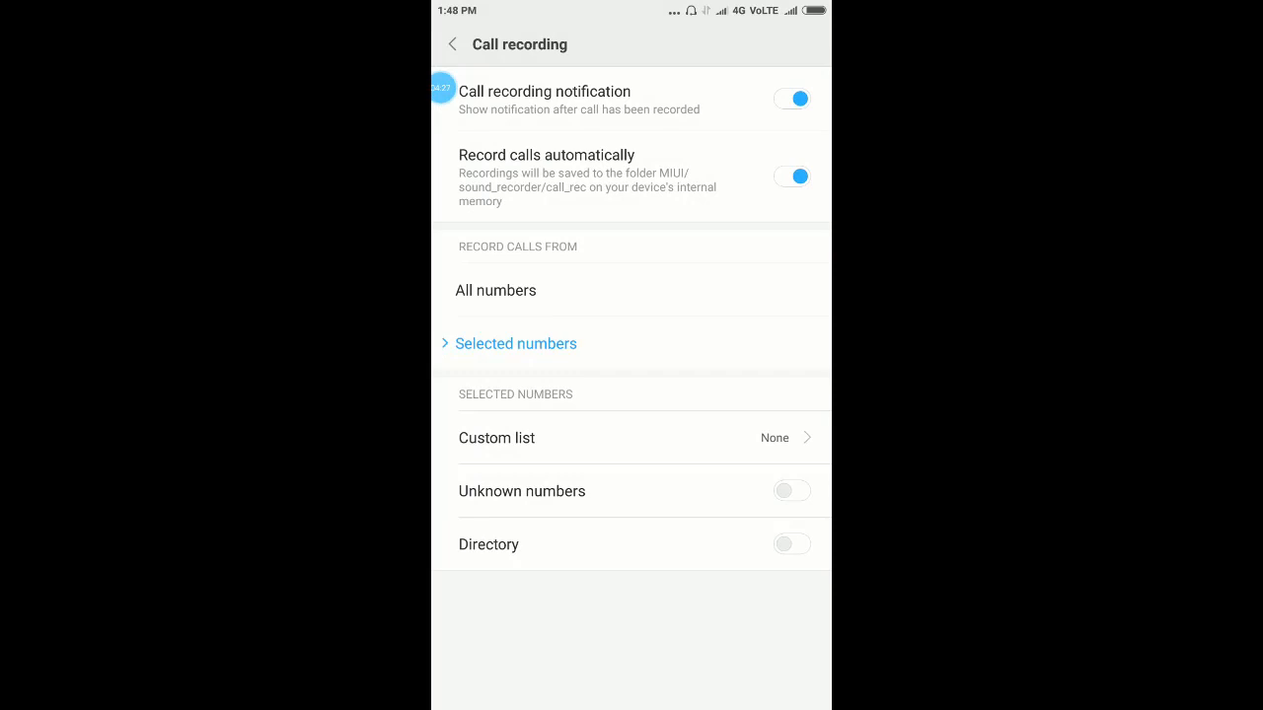
{"action": "left_click", "coordinate": [495, 290]}
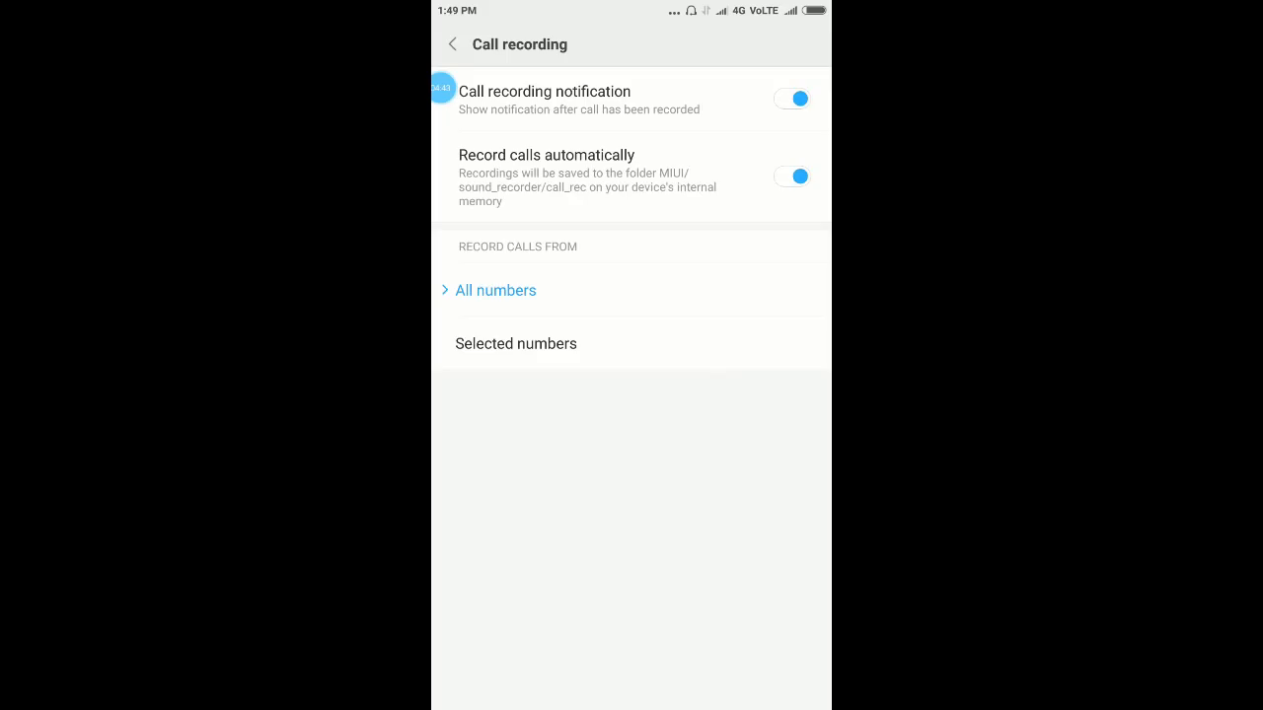
{"action": "left_click", "coordinate": [790, 98]}
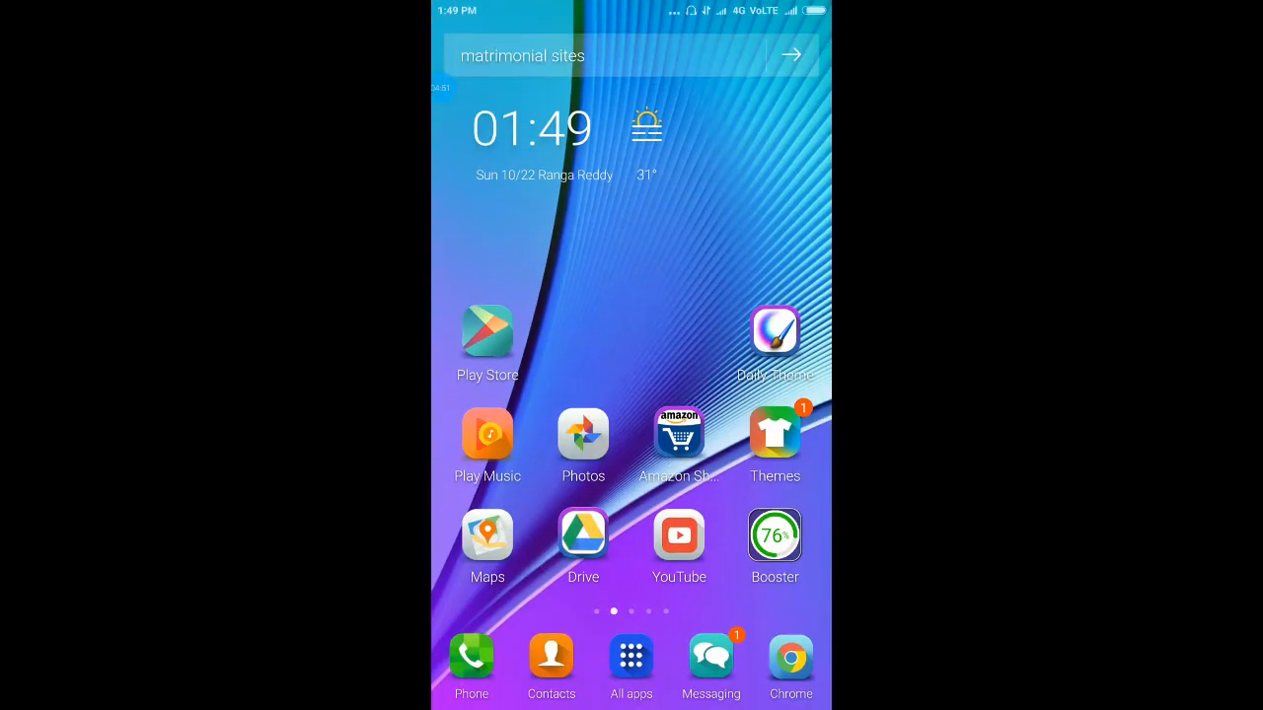
Step: Call AMobile 2 from the dialer's Recents and end the call shortly after
{"action": "left_click", "coordinate": [471, 656]}
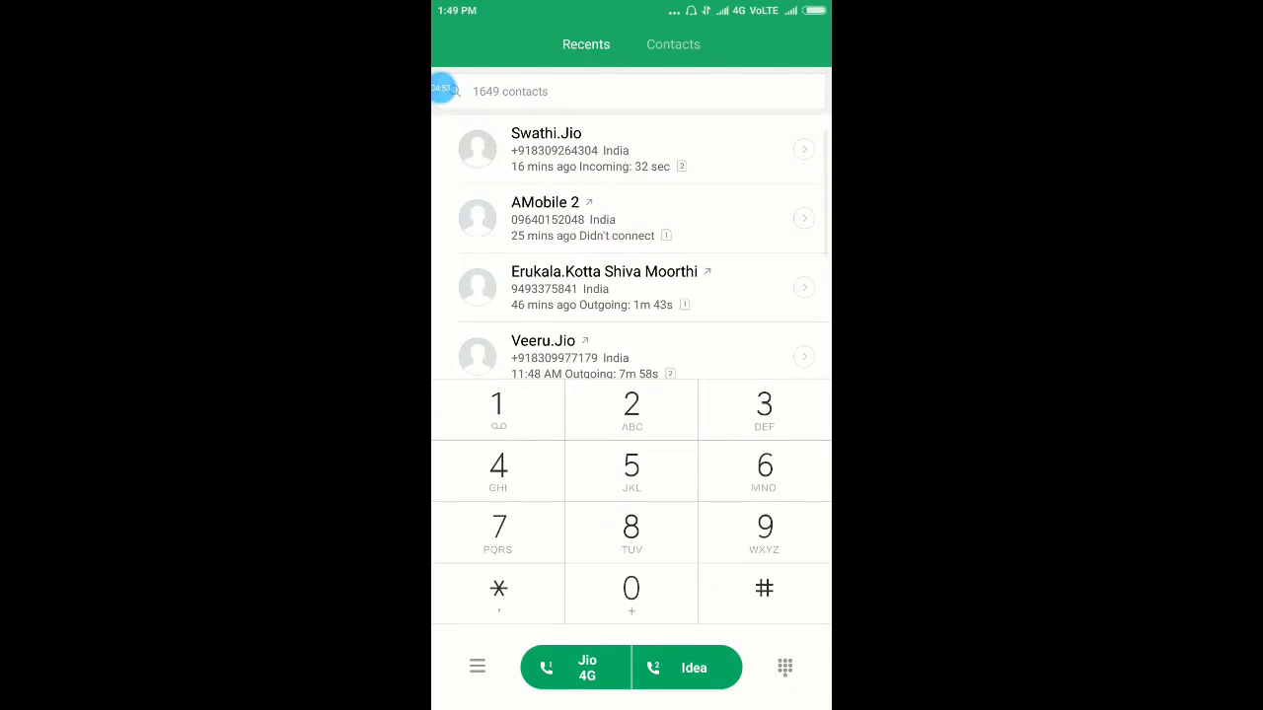
{"action": "left_click", "coordinate": [545, 202]}
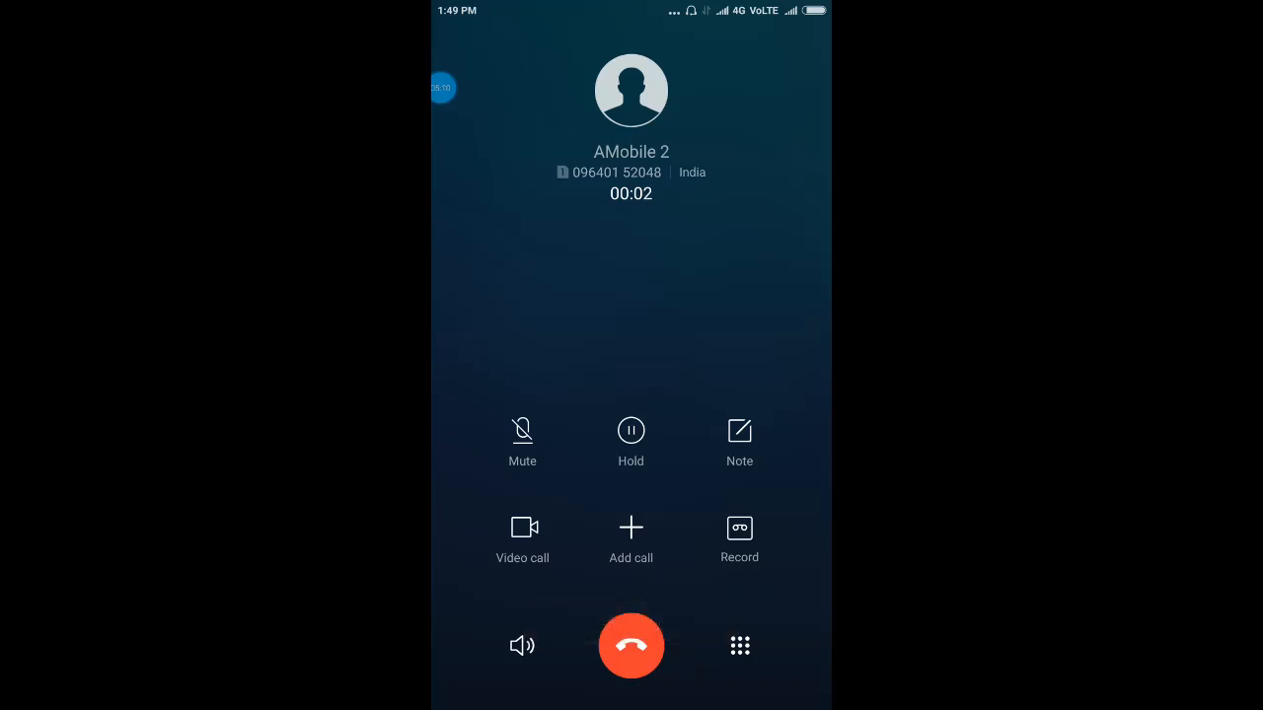
{"action": "left_click", "coordinate": [630, 645]}
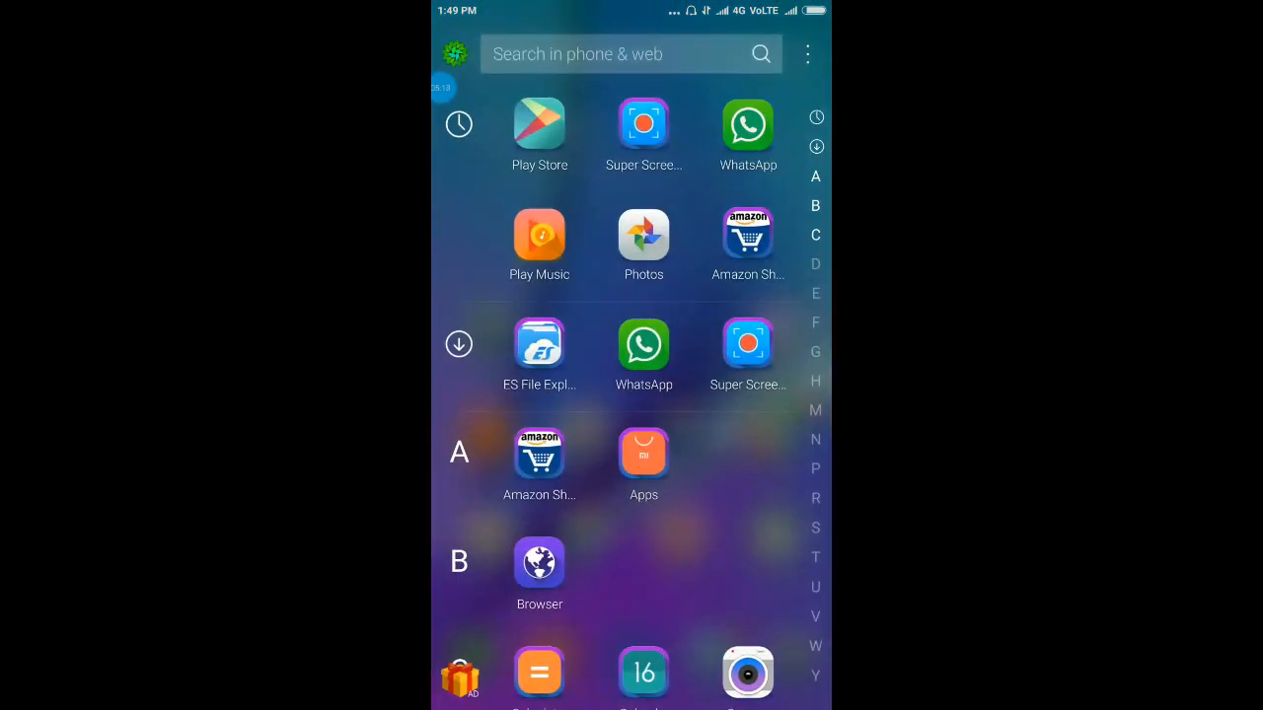
Step: Launch ES File Explorer from the app drawer to view the sdcard folders
{"action": "left_click", "coordinate": [539, 347]}
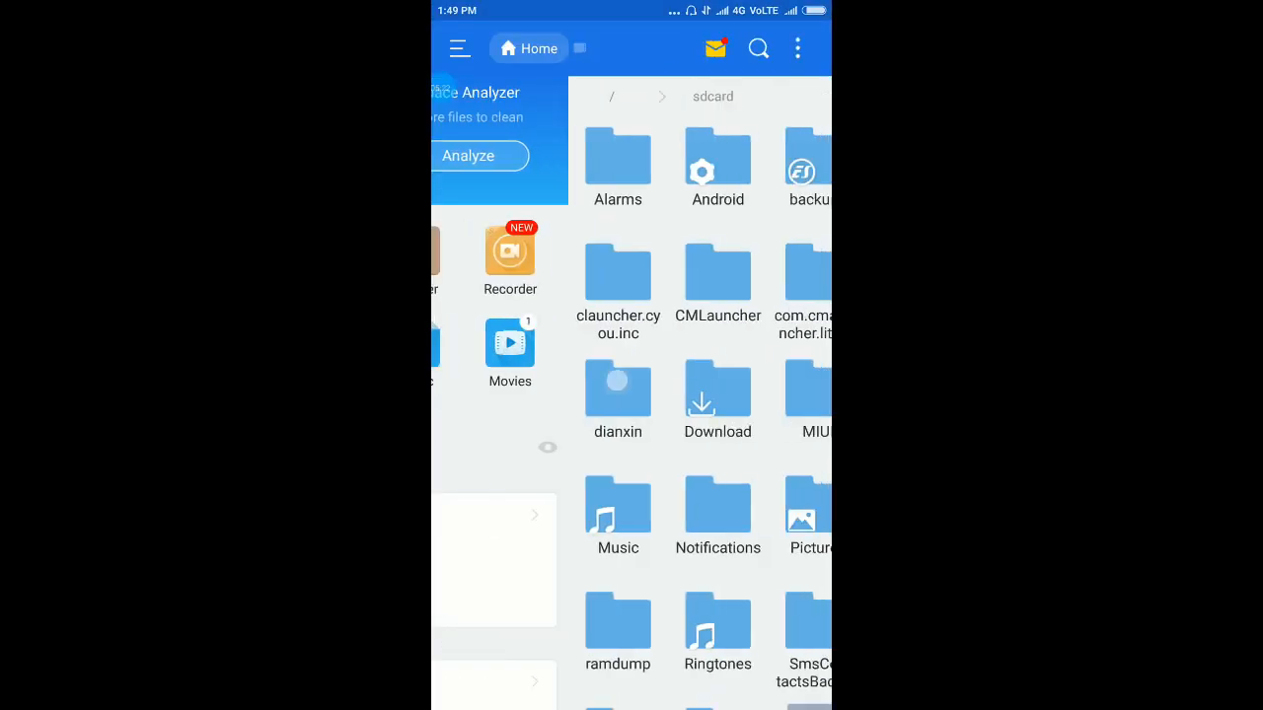